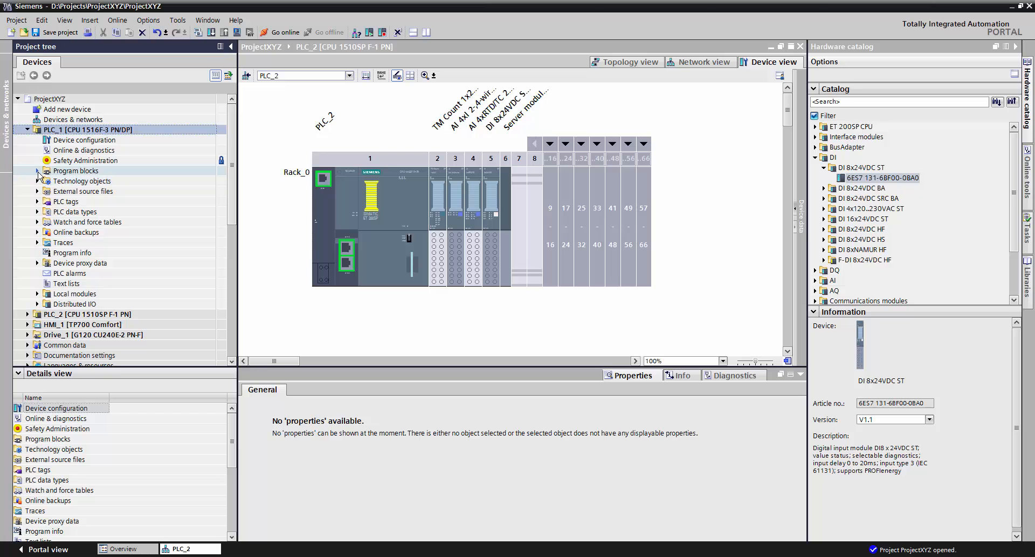
Expand PLC_1's Program blocks folder, browse its block list and select Main [OB1]
click(38, 170)
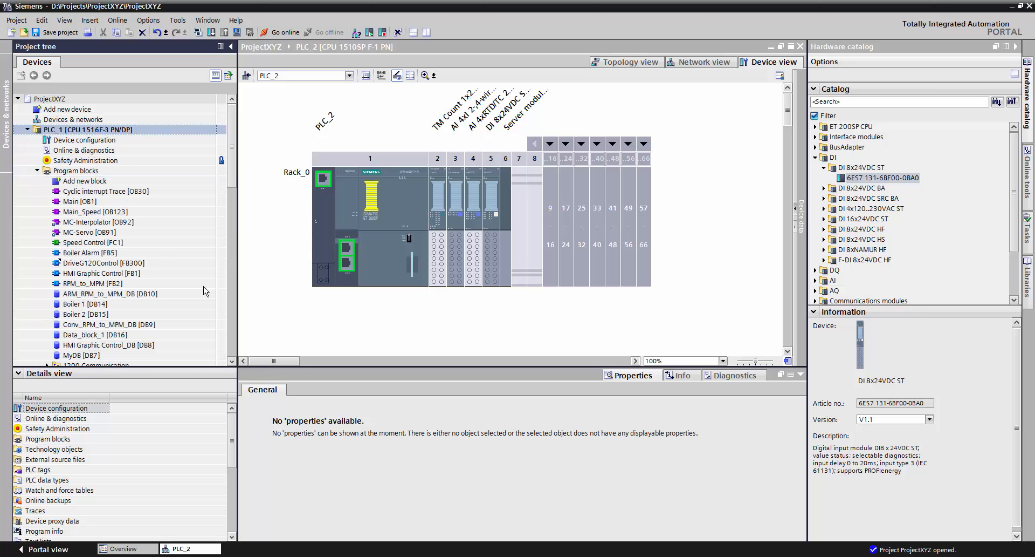
scroll(down, 3)
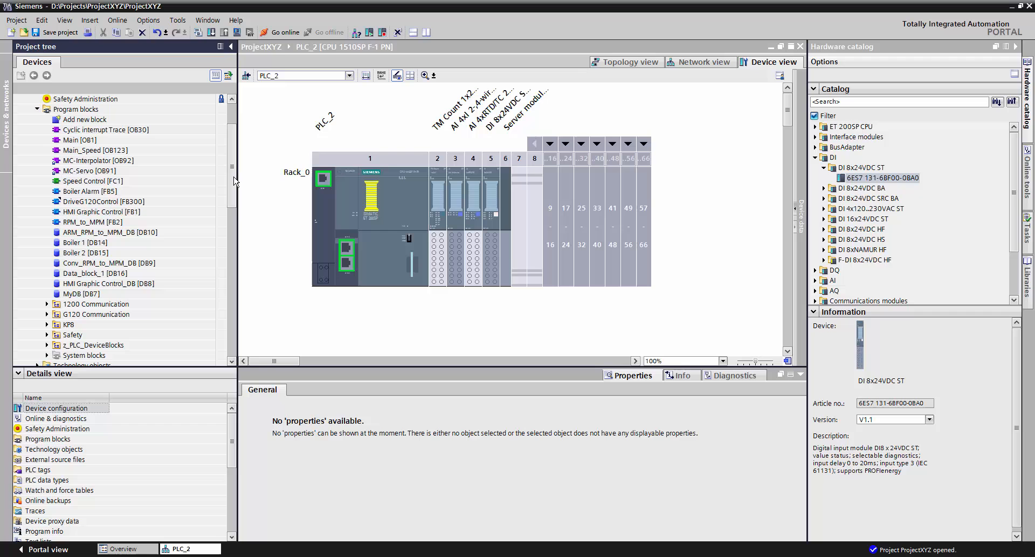
mouse_move(101, 211)
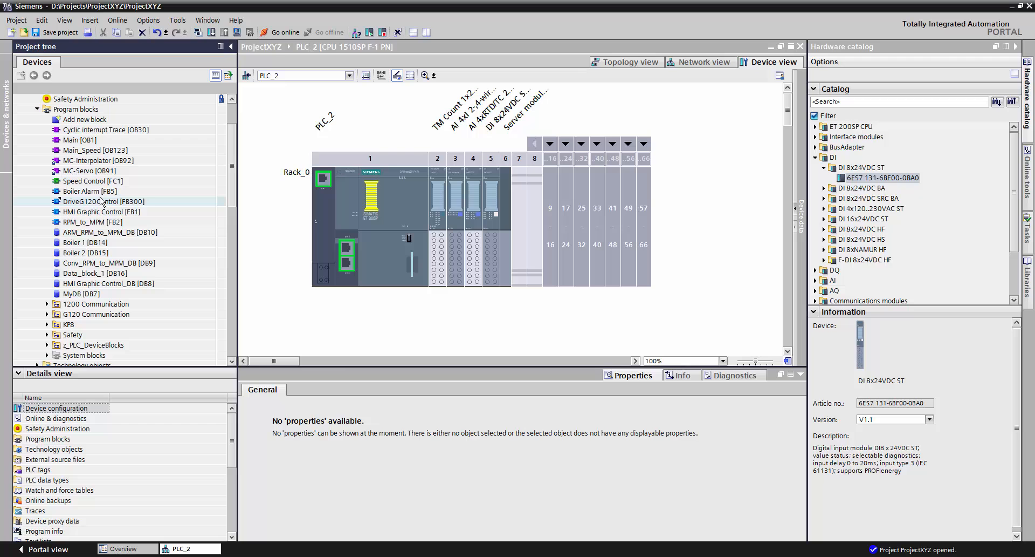
click(105, 201)
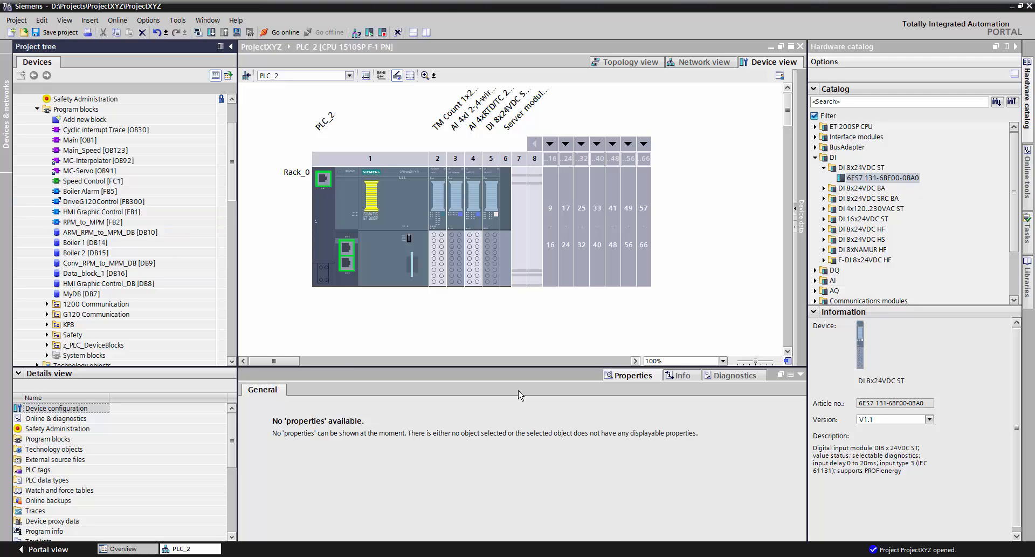
click(71, 139)
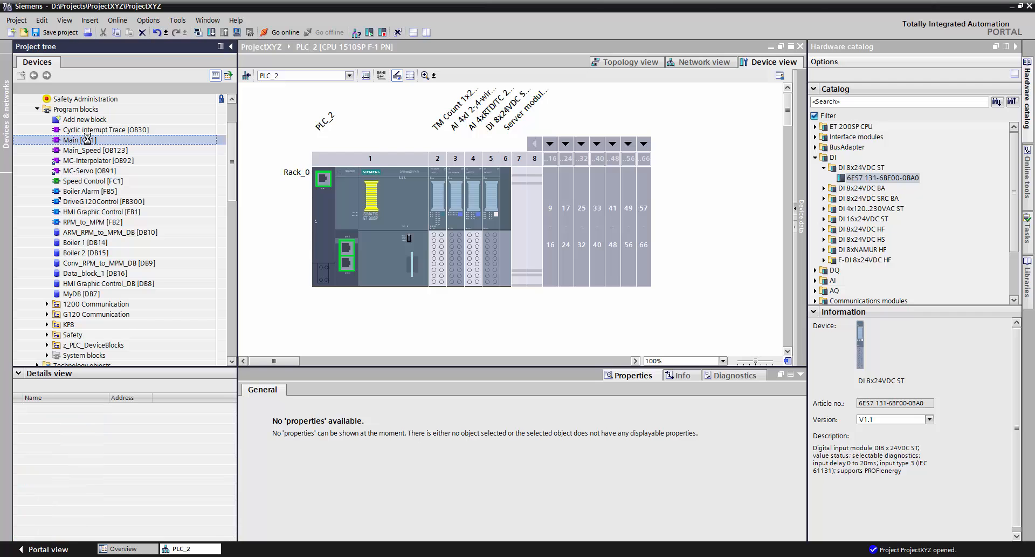
Open Main [OB1] and scroll through its contact–coil rung and Calculate network
double_click(70, 140)
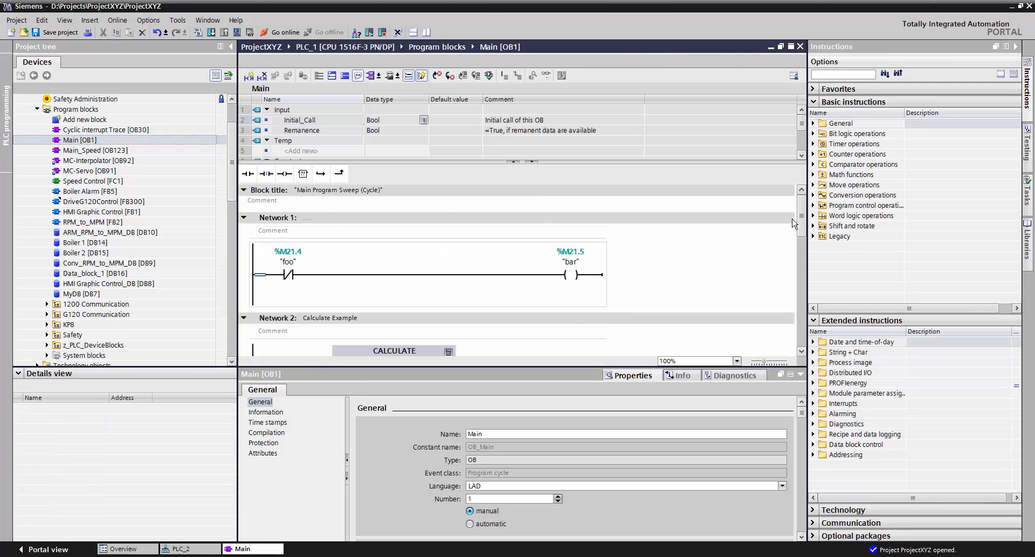
scroll(down, 3)
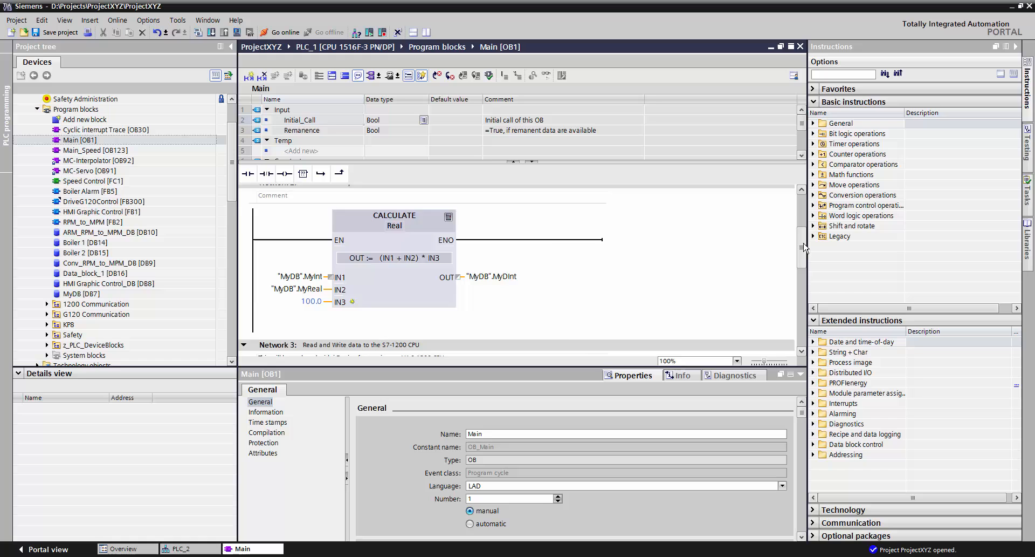
scroll(up, 3)
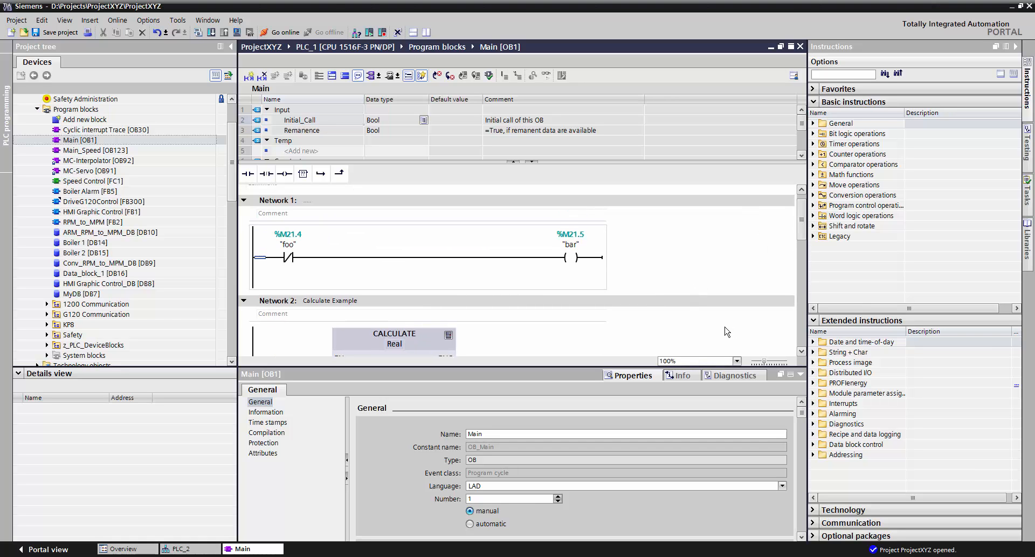
mouse_move(717, 329)
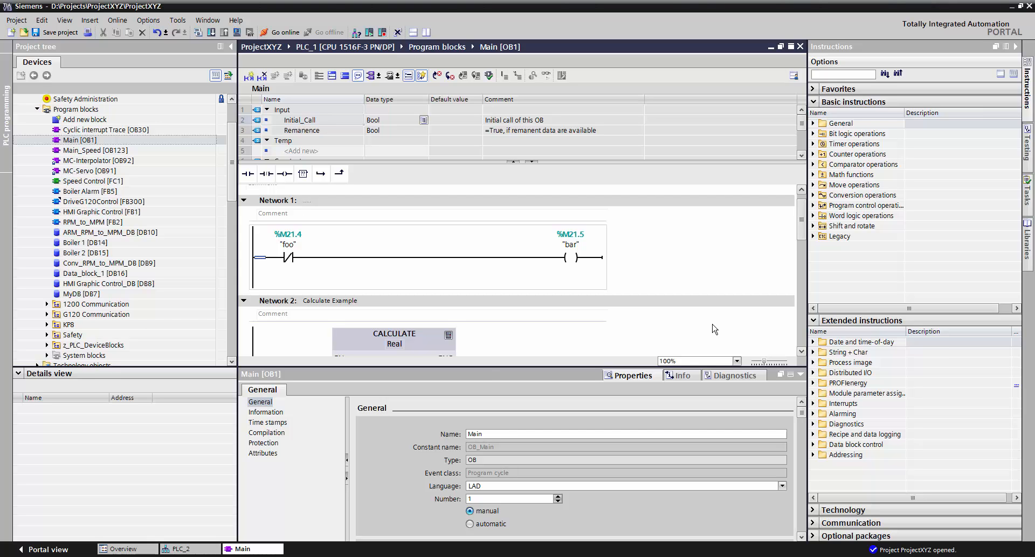
mouse_move(593, 285)
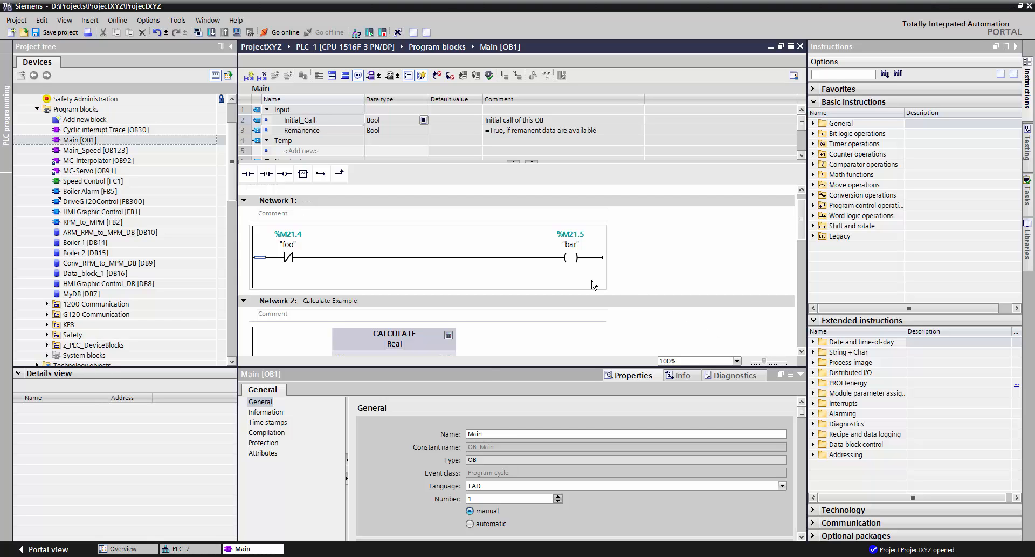
mouse_move(592, 276)
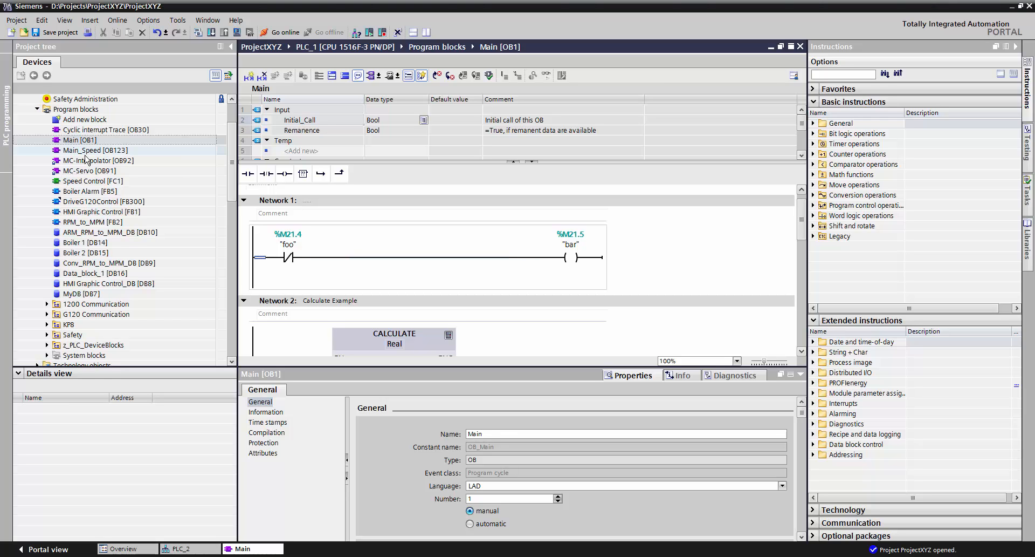
mouse_move(100, 201)
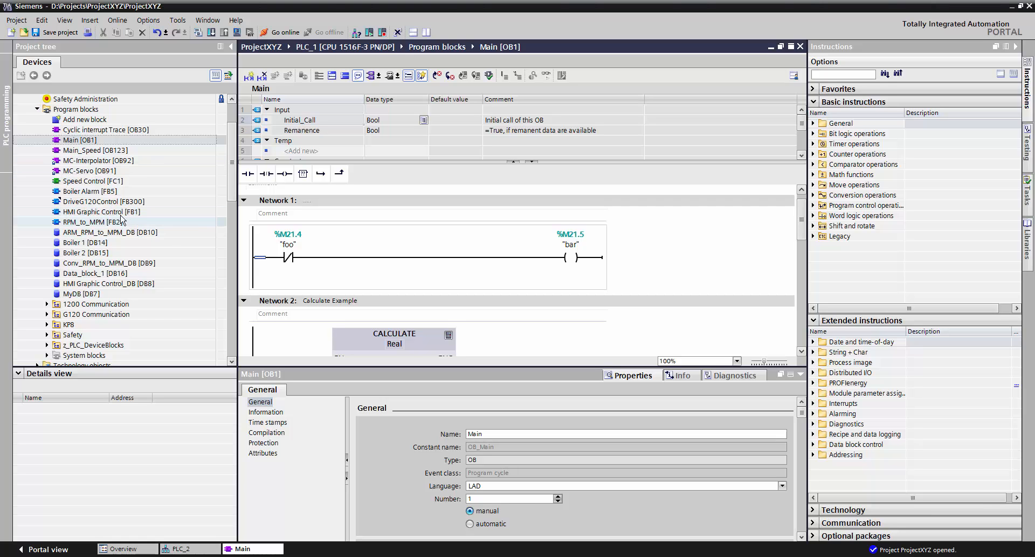
mouse_move(93, 191)
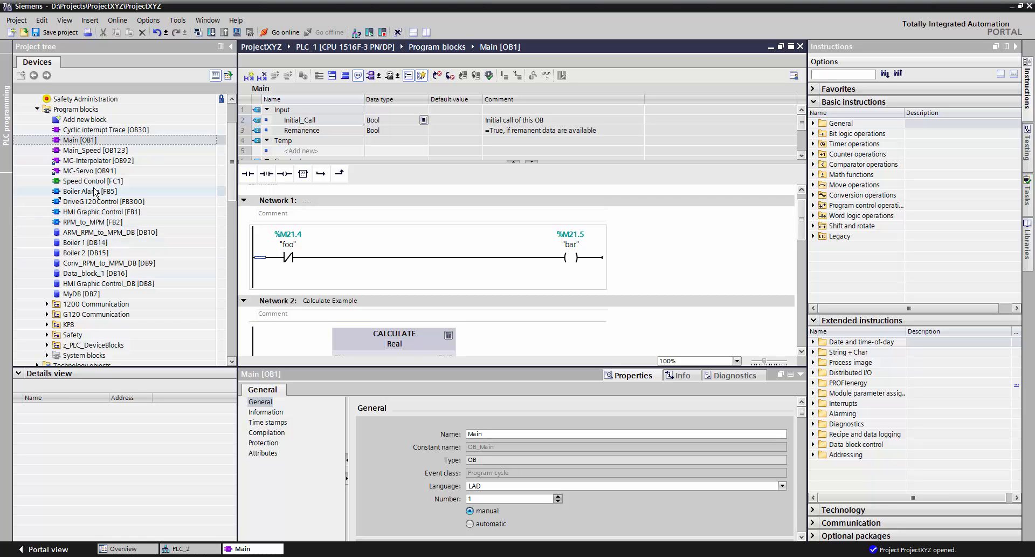
mouse_move(89, 170)
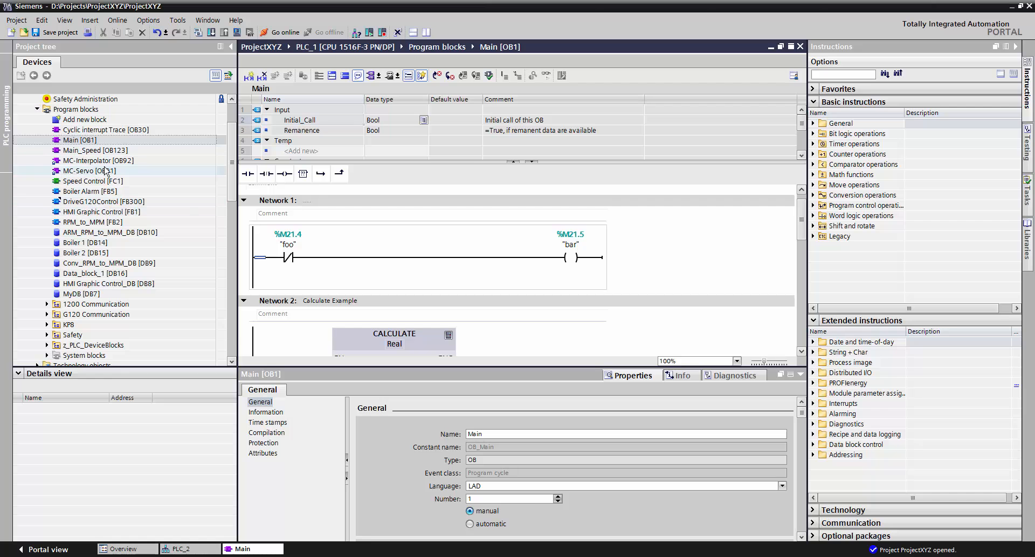
click(86, 120)
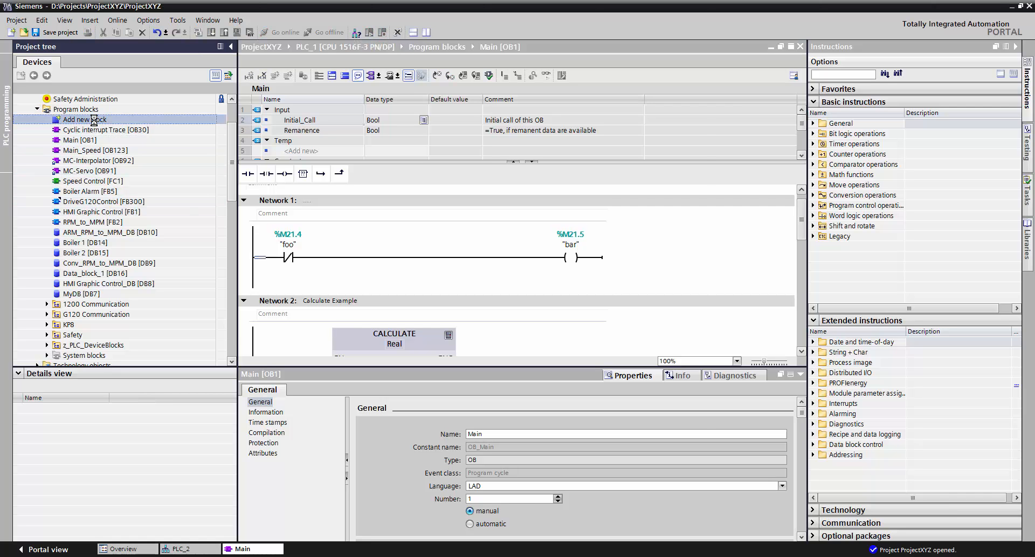
Open the Add new block dialog from Program blocks
double_click(82, 119)
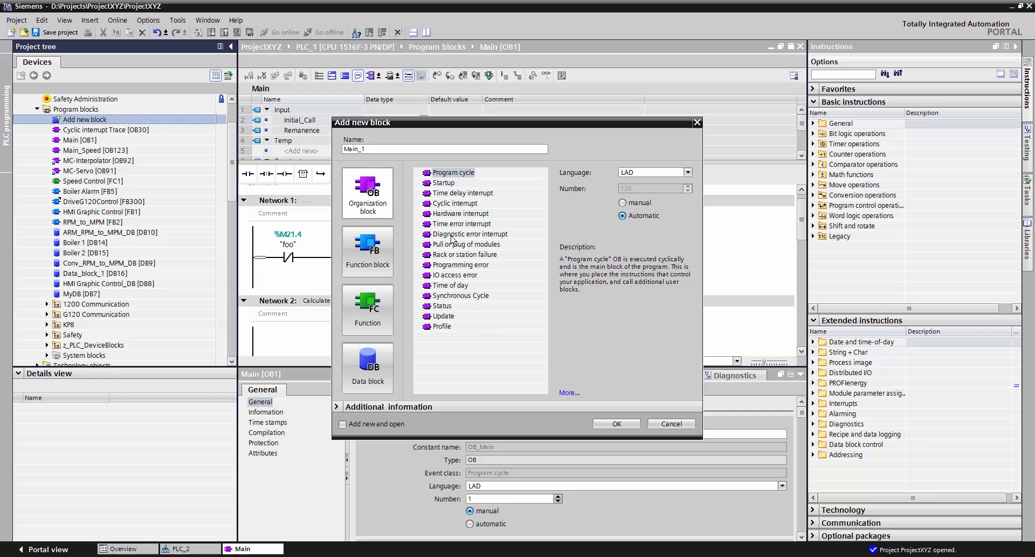
mouse_move(467, 195)
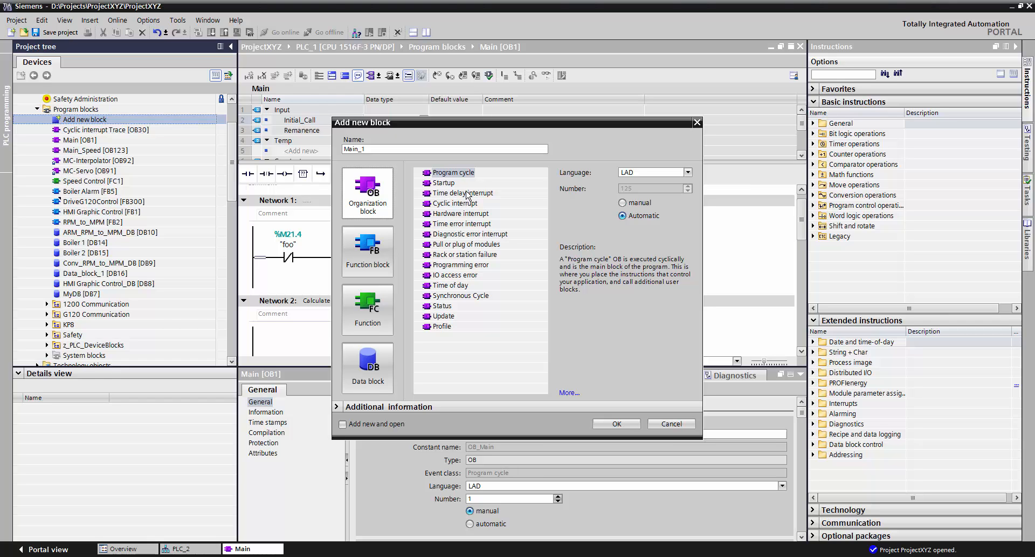
mouse_move(139, 151)
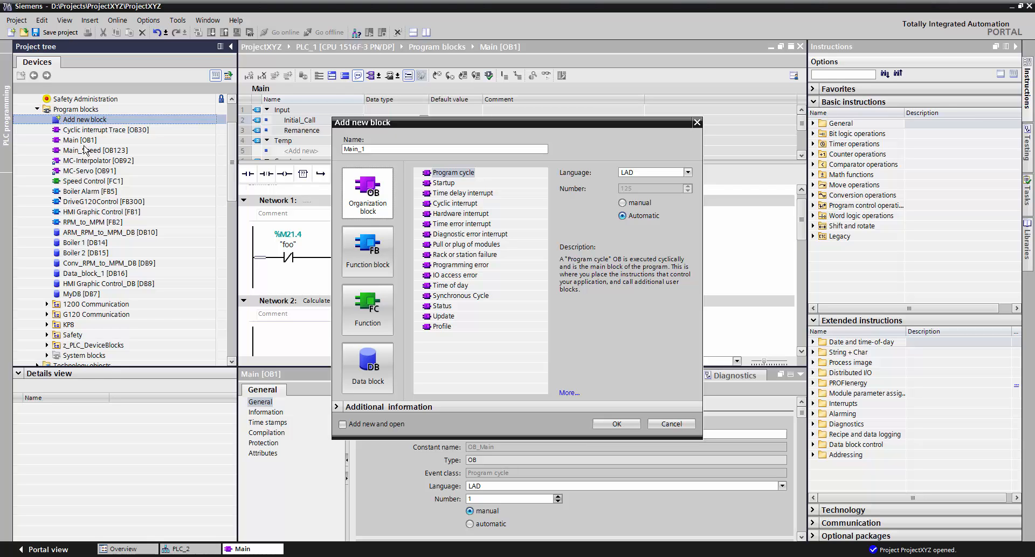
mouse_move(124, 144)
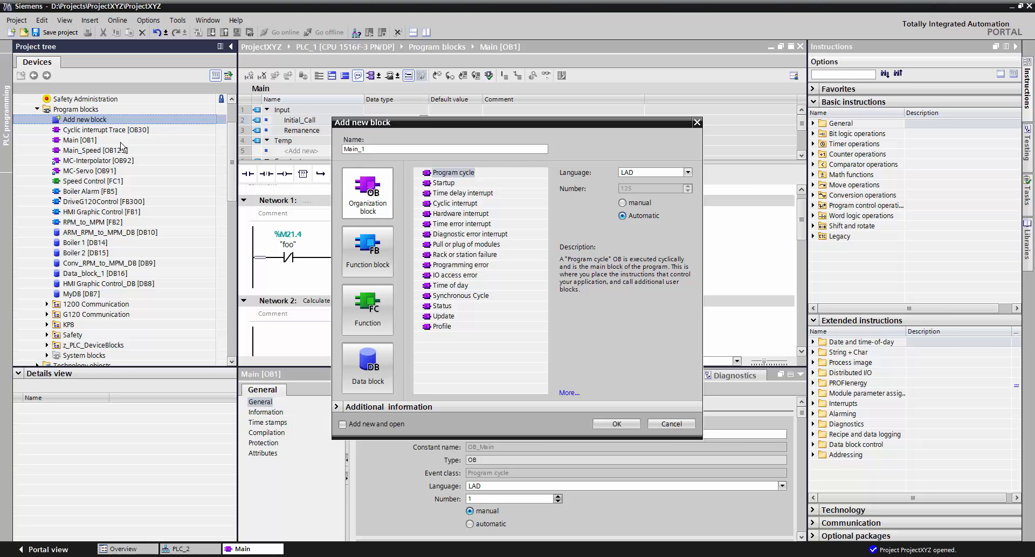
mouse_move(417, 203)
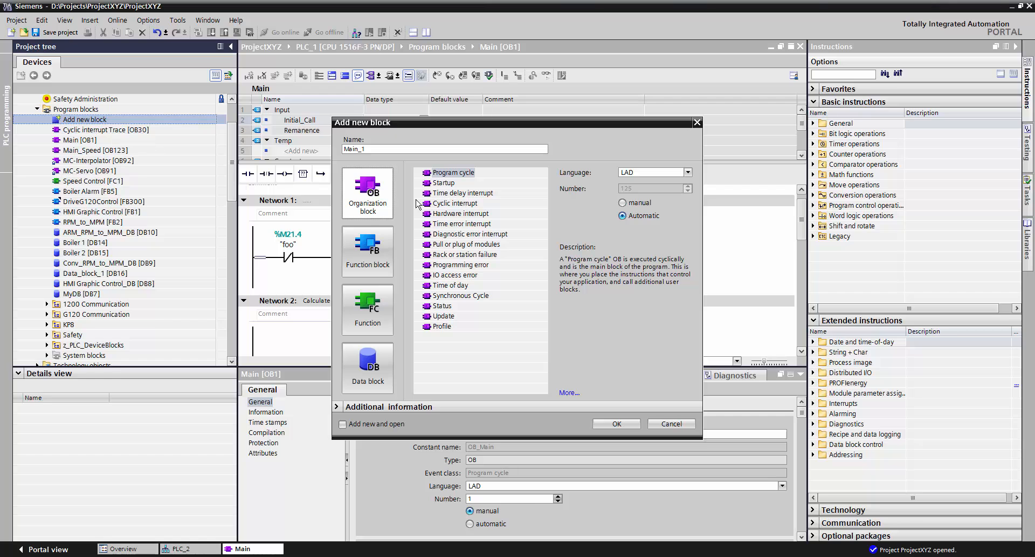
Browse Startup, Cyclic interrupt, Hardware interrupt, Rack failure and Time of day OB types
click(443, 183)
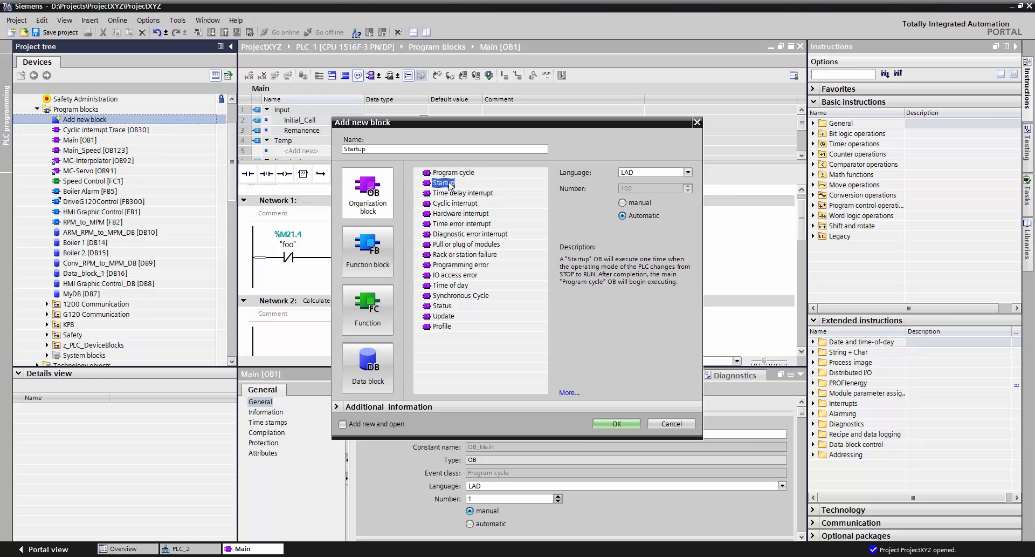
mouse_move(454, 196)
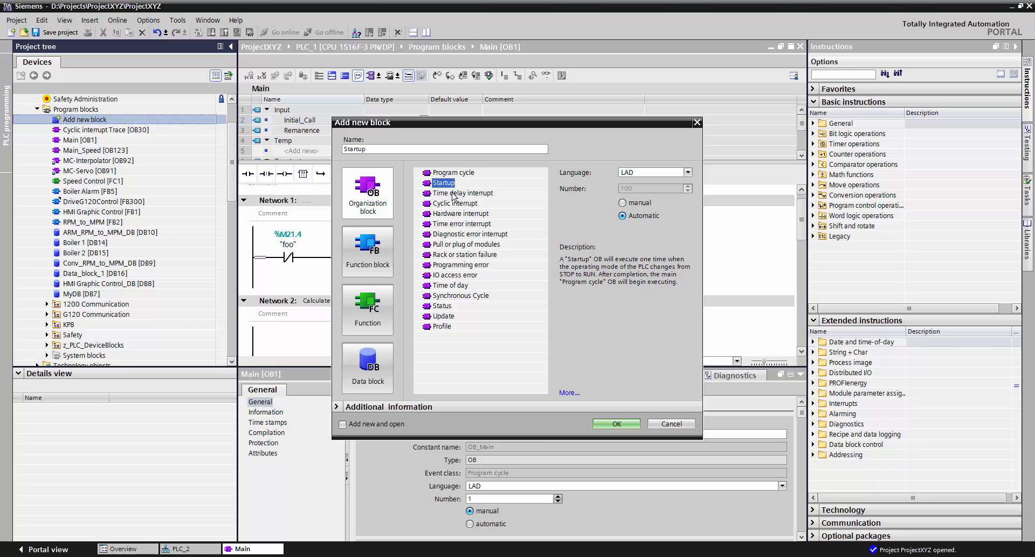
click(455, 203)
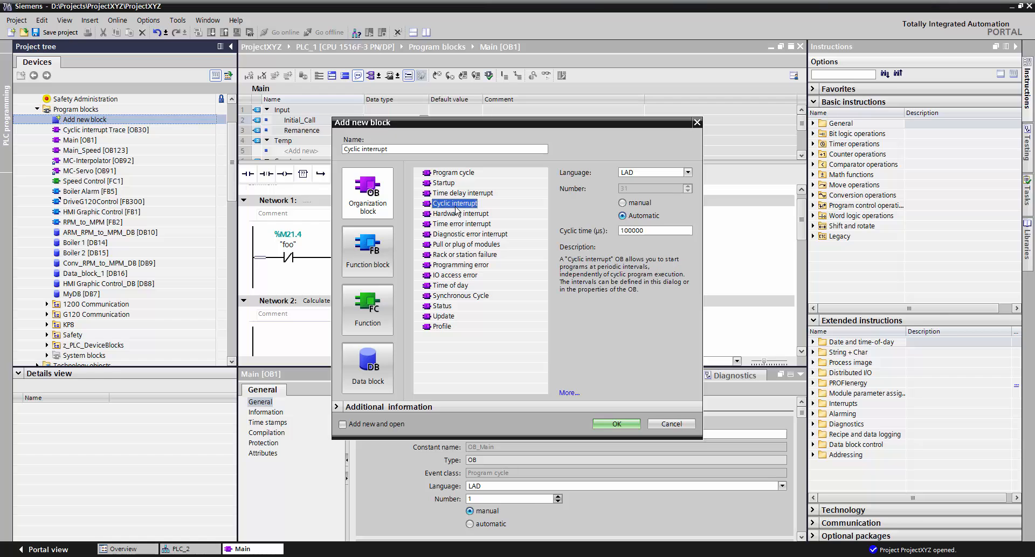
mouse_move(498, 225)
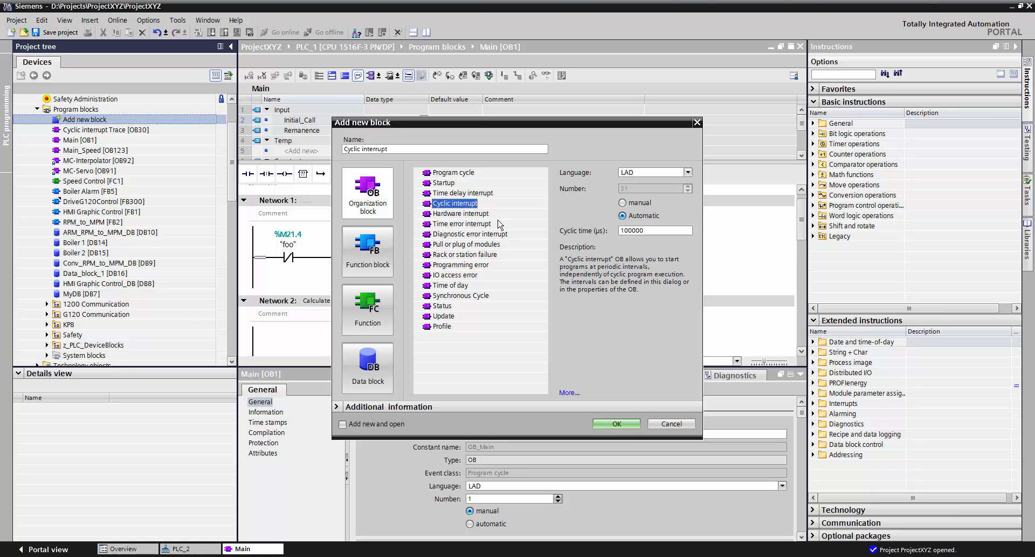
click(655, 229)
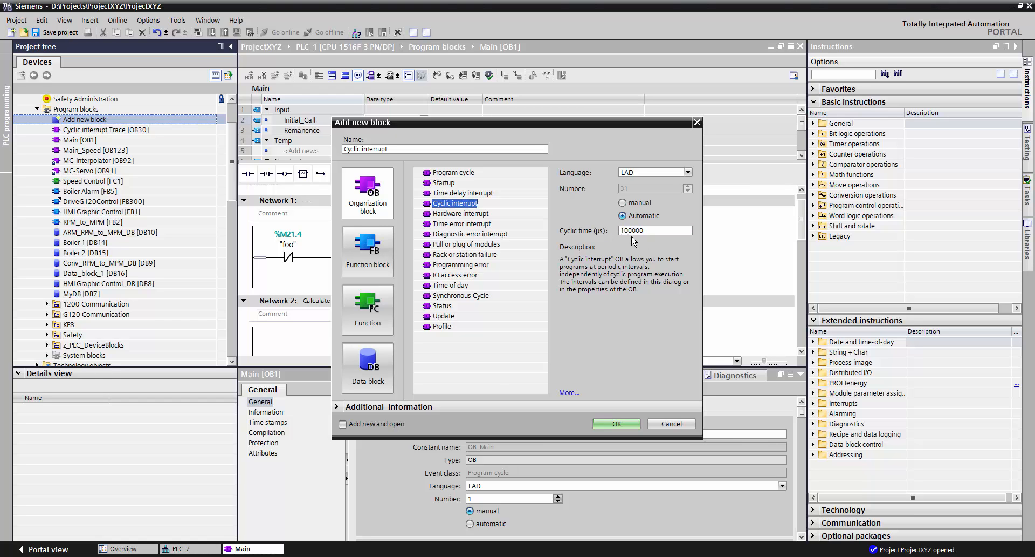
mouse_move(457, 203)
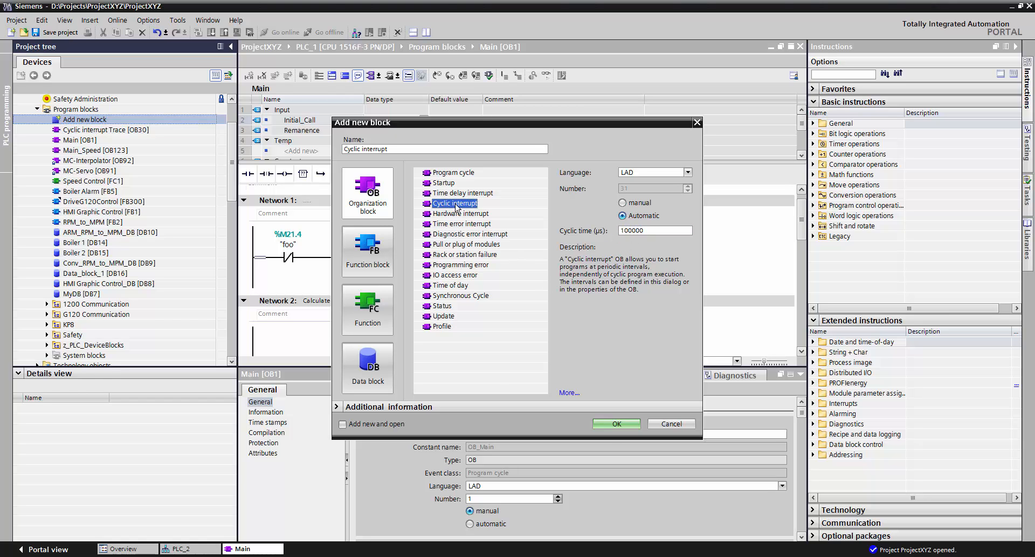
click(460, 213)
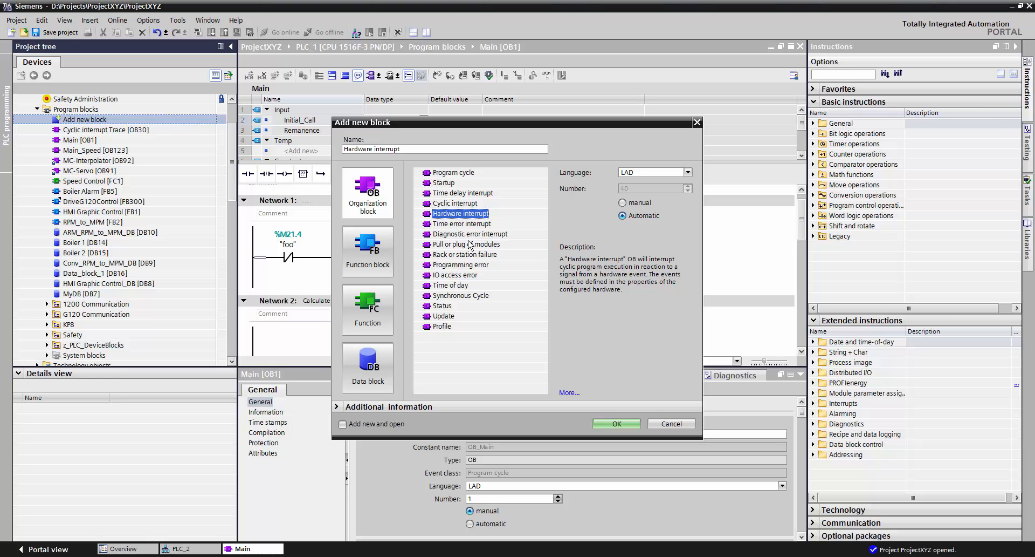
mouse_move(475, 286)
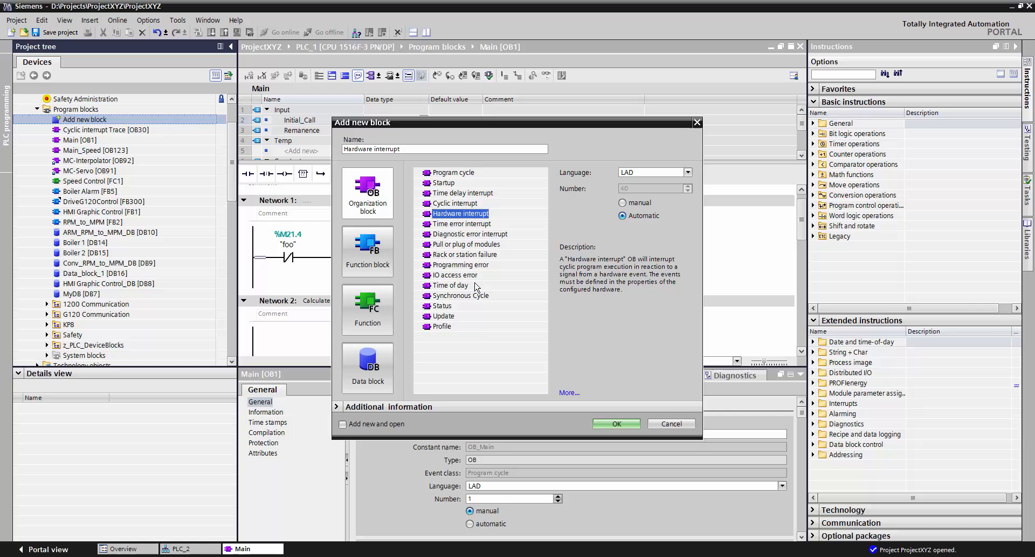
click(464, 254)
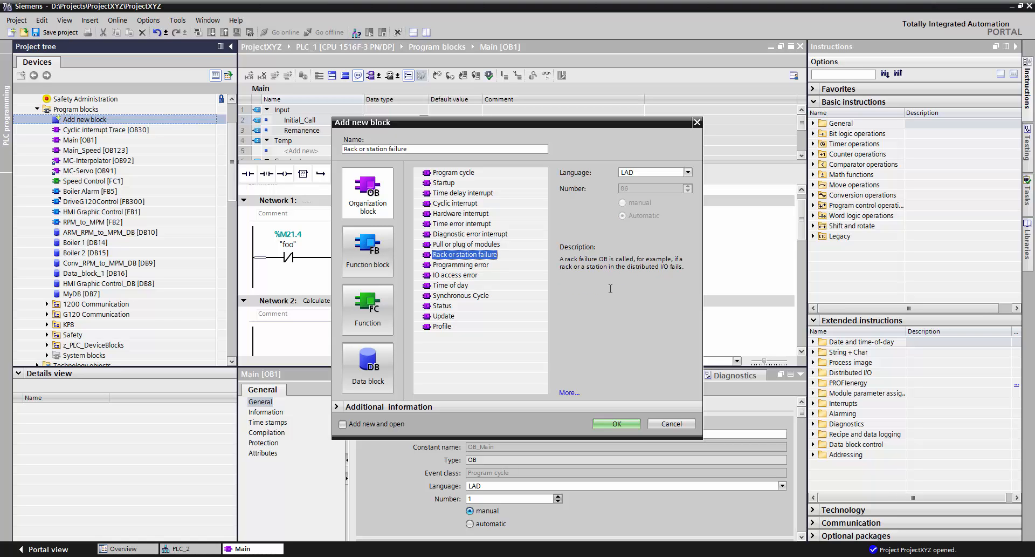
mouse_move(465, 291)
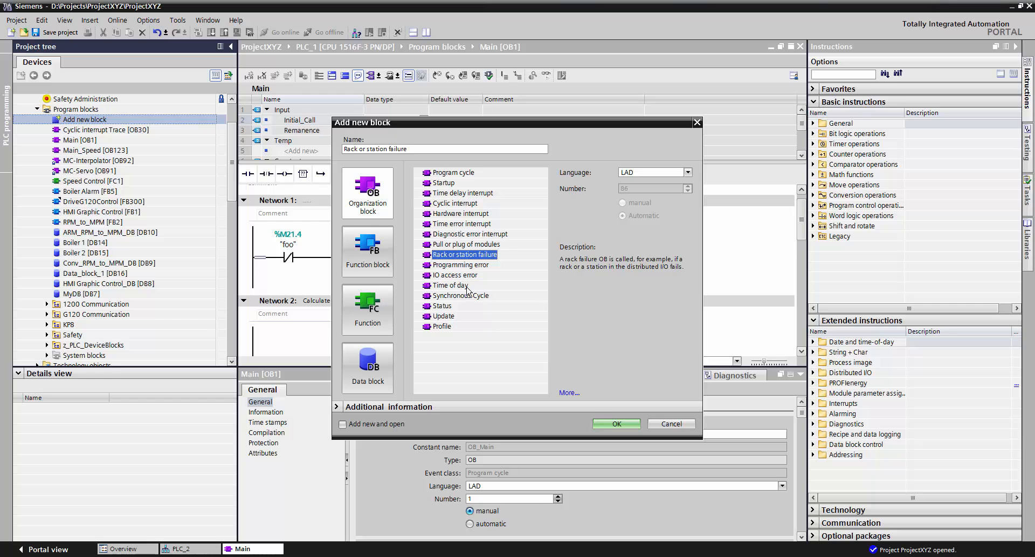
click(451, 284)
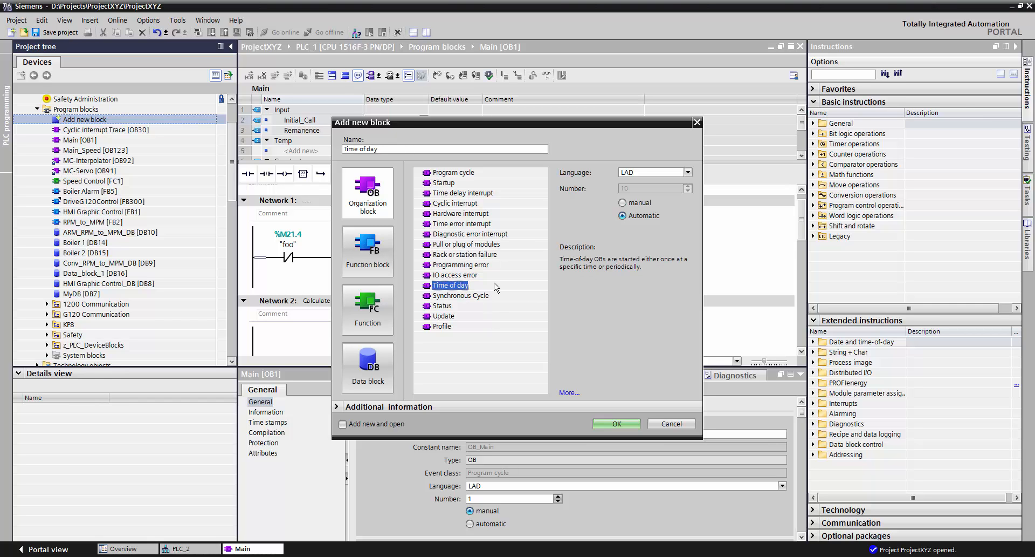
mouse_move(600, 313)
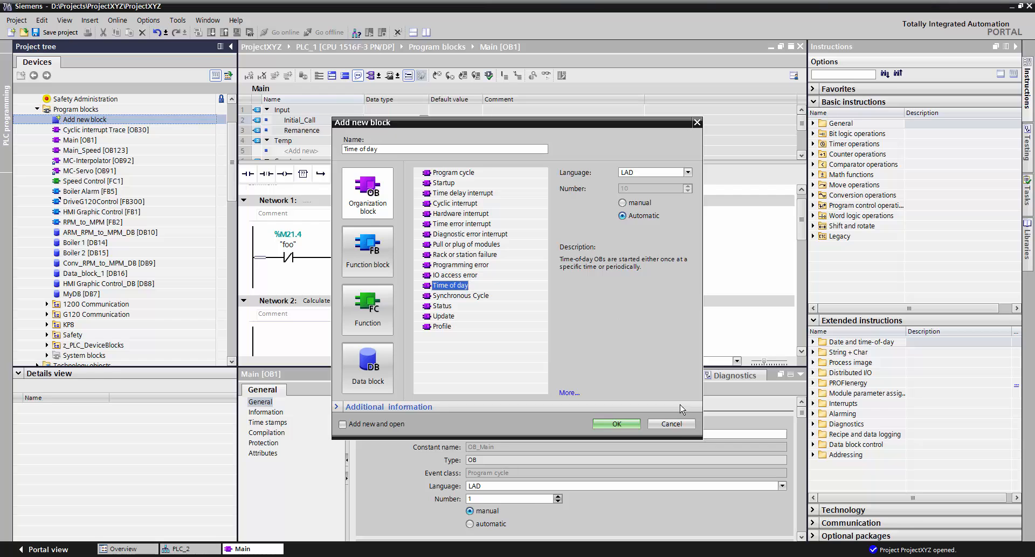
Cancel the Add new block dialog without creating a block
click(670, 423)
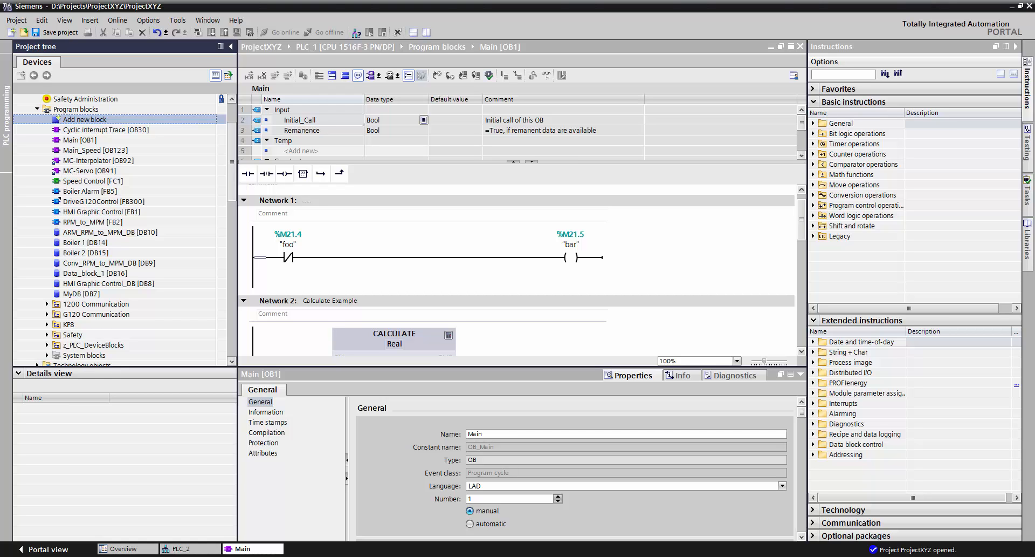
mouse_move(148, 198)
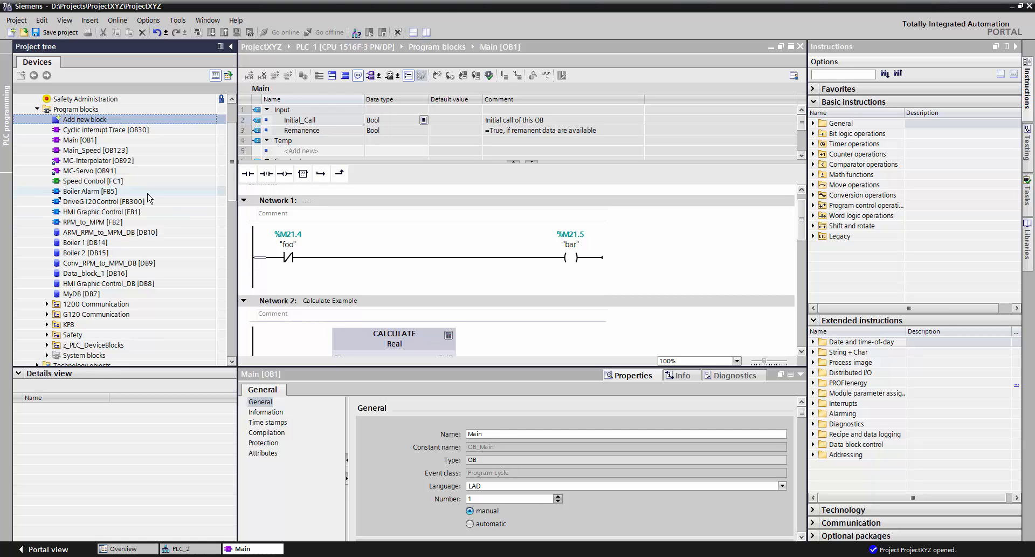
mouse_move(92, 181)
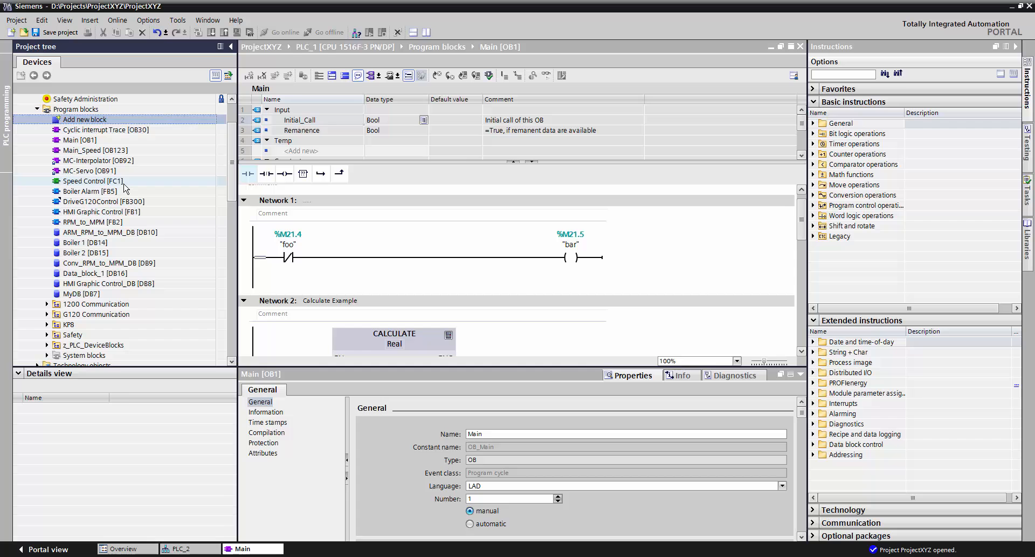
Open Speed Control [FC1] and look over its MC_POWER enable and reset network
double_click(94, 181)
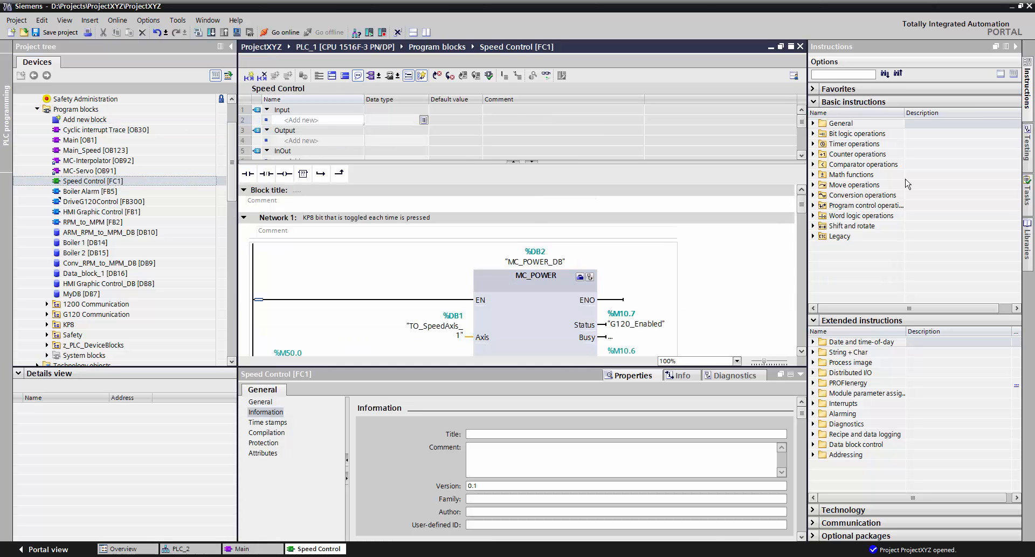
scroll(down, 3)
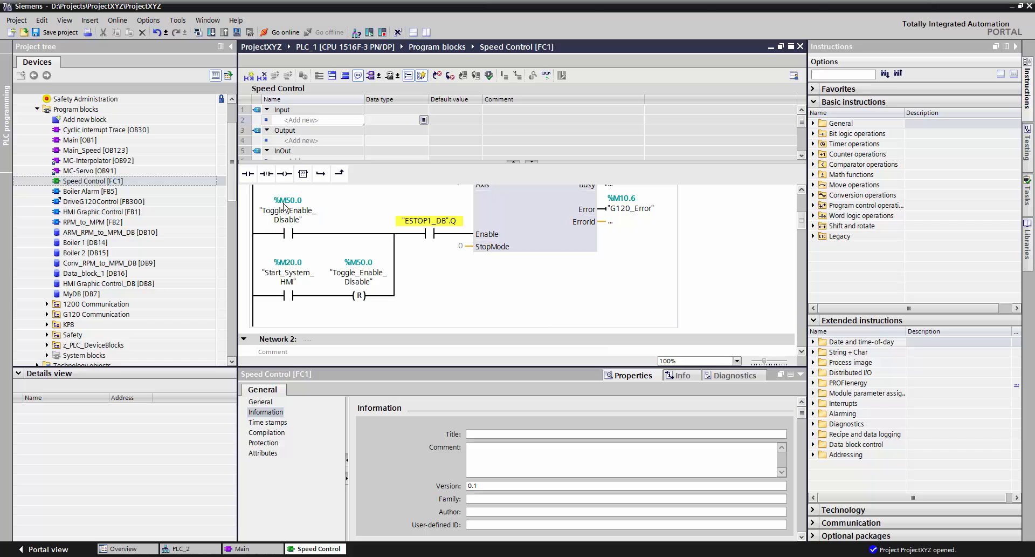
click(90, 191)
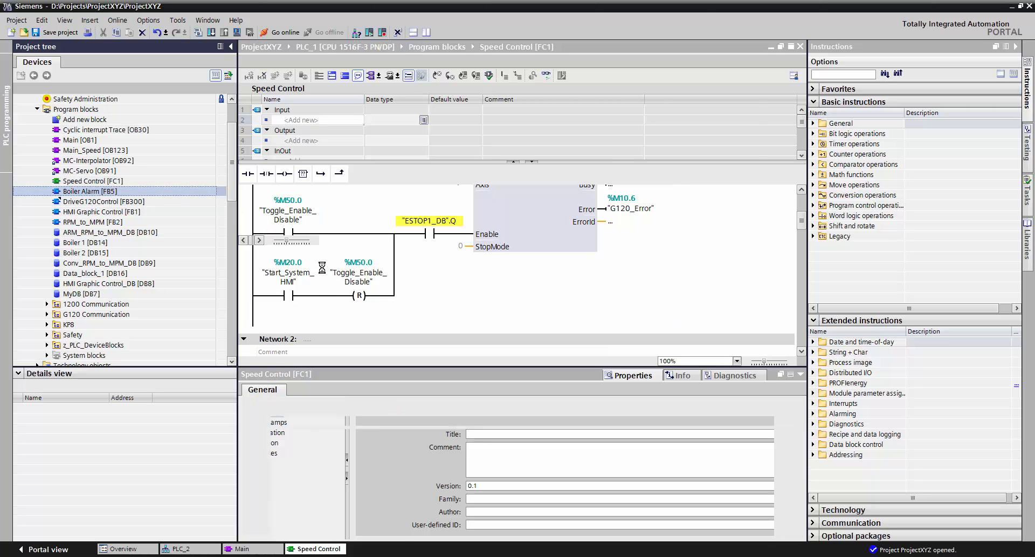
Open Boiler Alarm [FB5] and view its RD_SYS_T and Program_Alarm networks
double_click(89, 191)
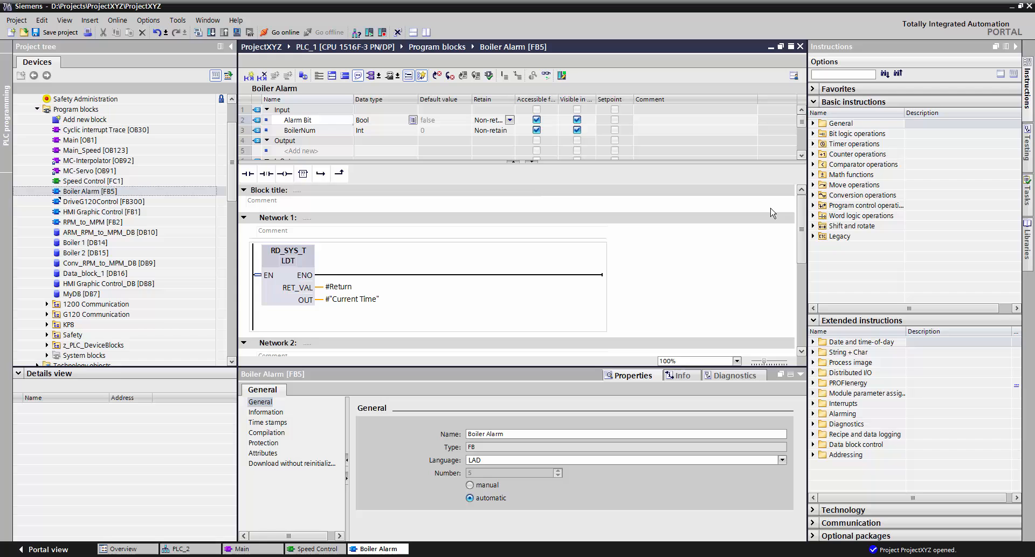
scroll(down, 3)
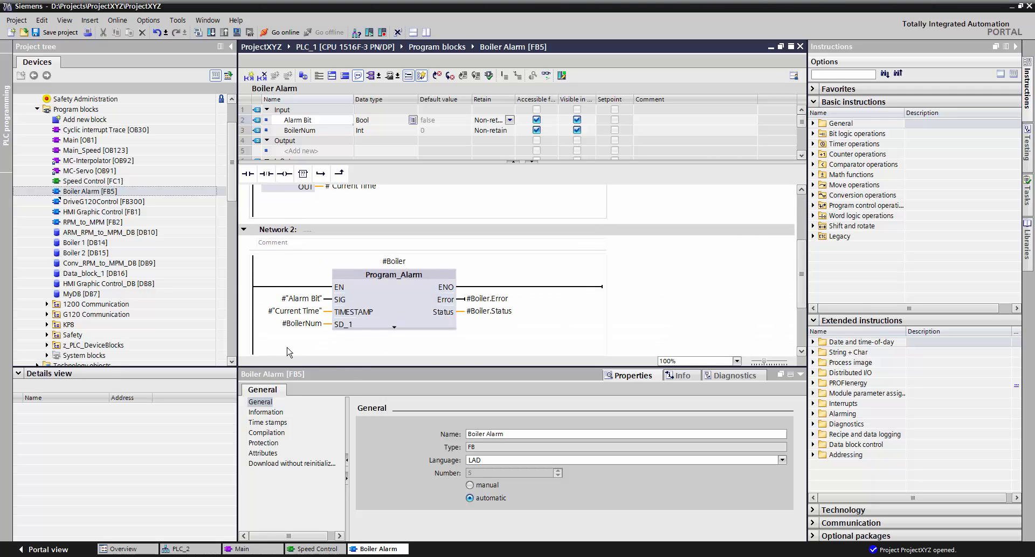
click(109, 232)
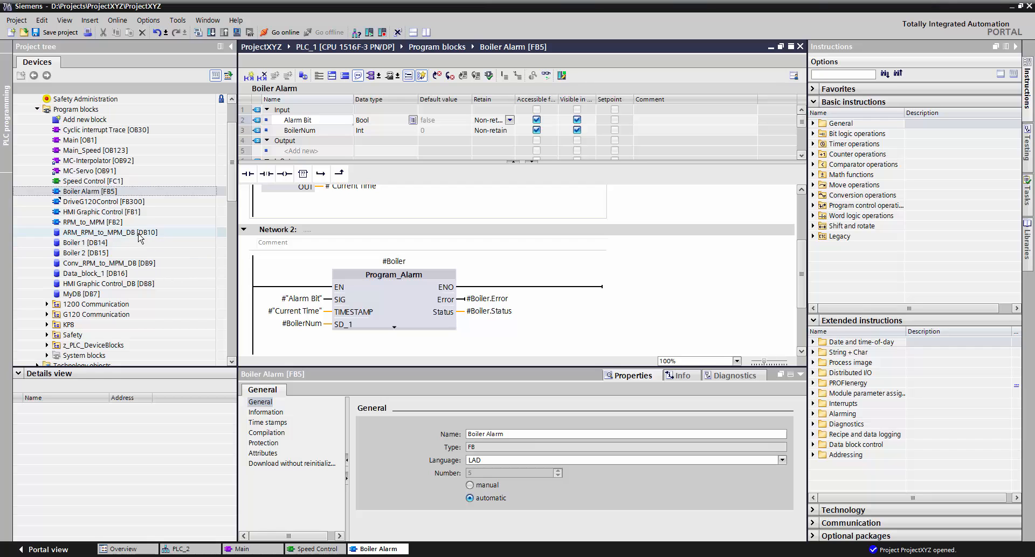
mouse_move(71, 211)
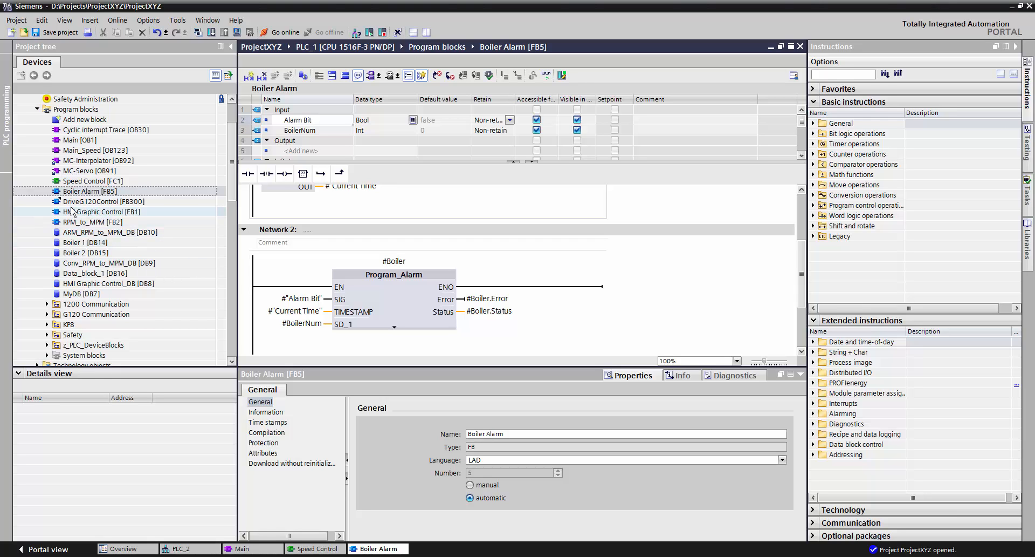
mouse_move(129, 216)
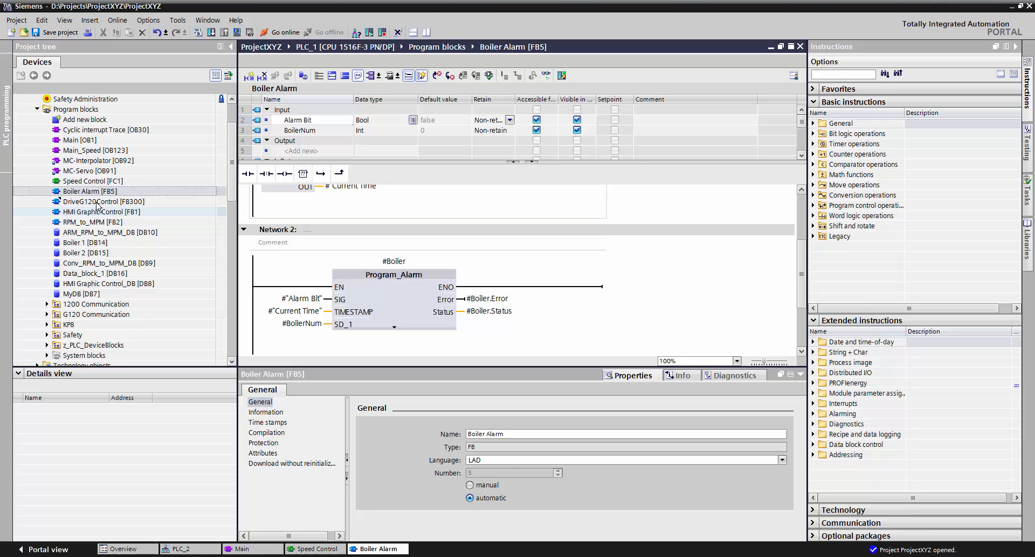
click(93, 180)
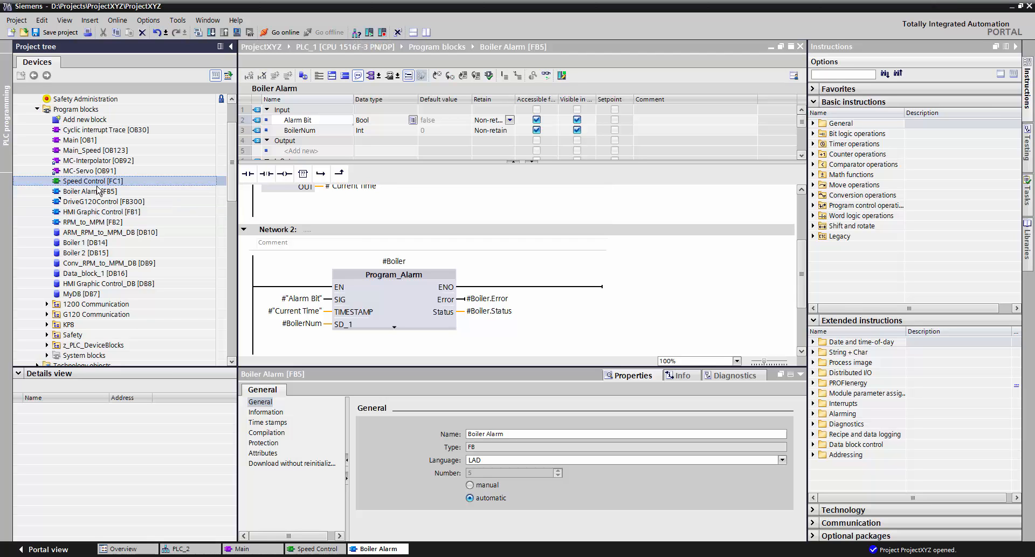
mouse_move(138, 212)
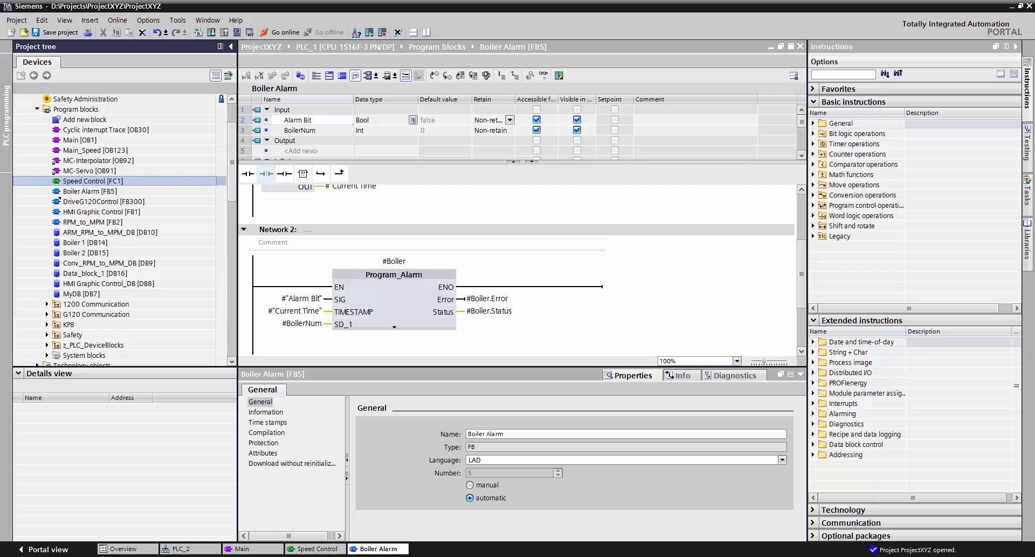
mouse_move(297, 212)
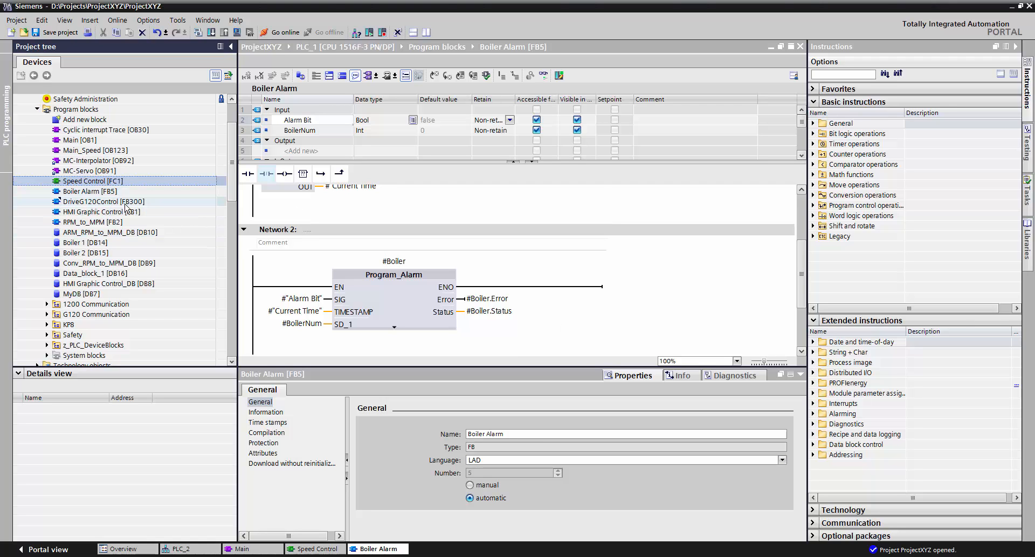
mouse_move(110, 203)
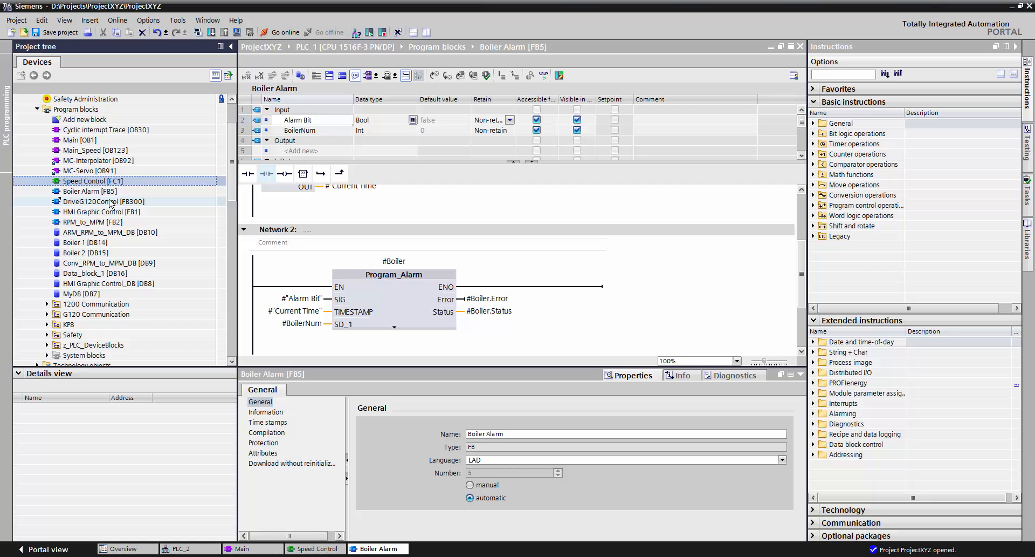
mouse_move(121, 232)
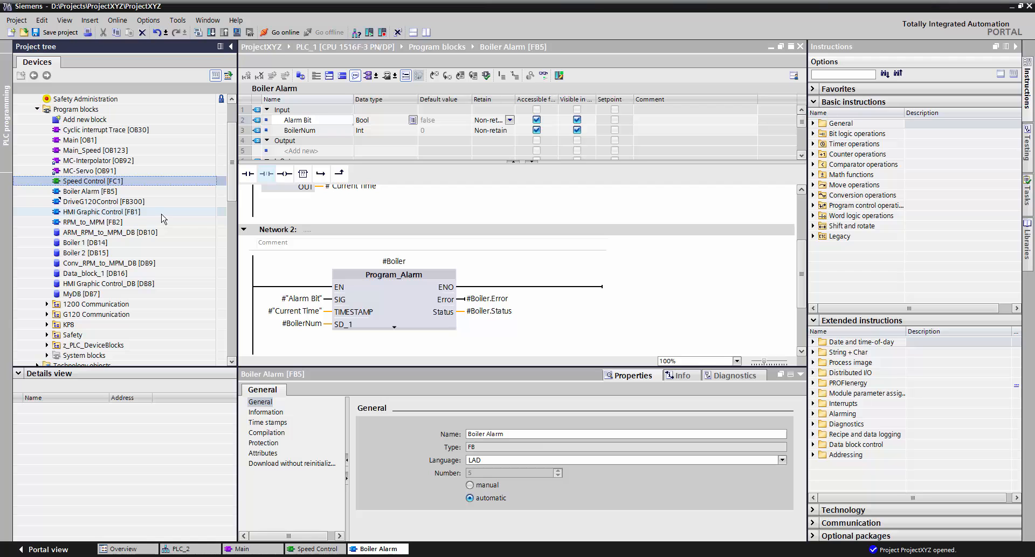
mouse_move(106, 286)
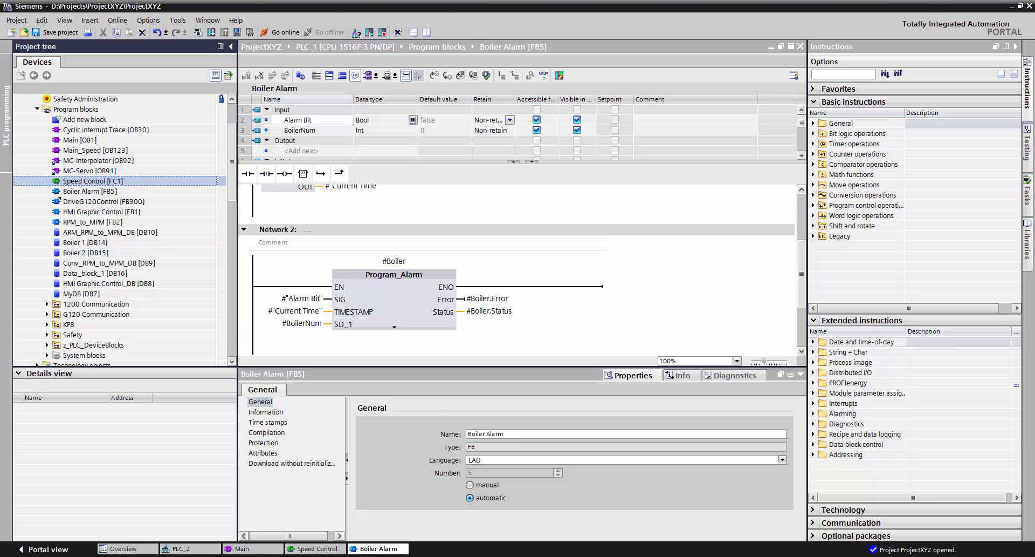
mouse_move(494, 430)
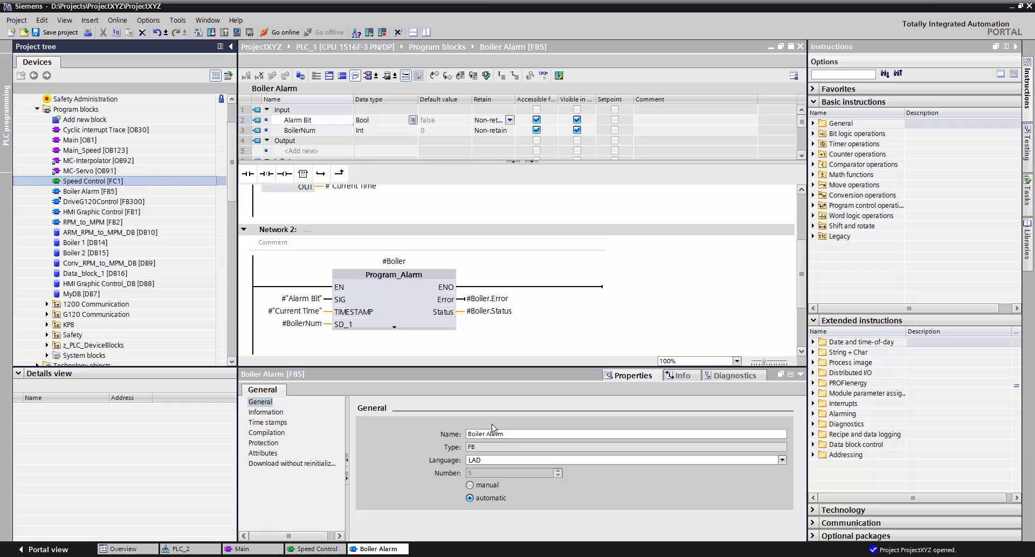
Open Boiler 1 [DB14] to see its Alarm Bit, BoilerNum and Boiler entries
double_click(85, 241)
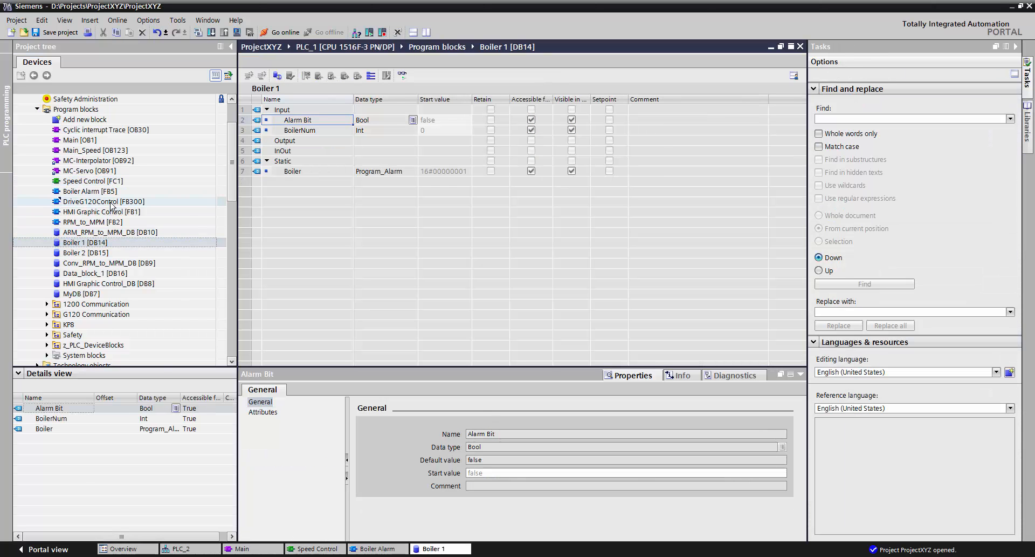
mouse_move(182, 218)
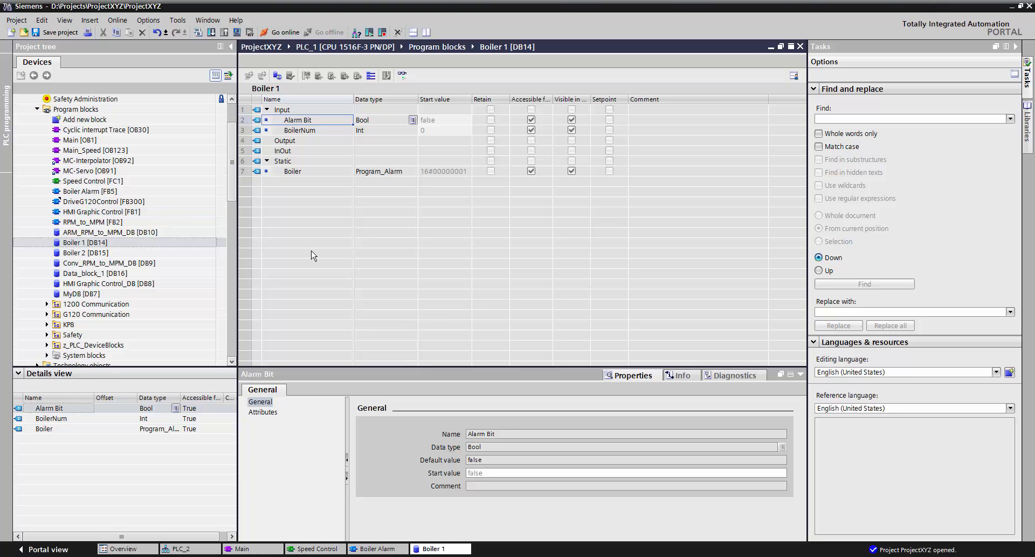
mouse_move(296, 109)
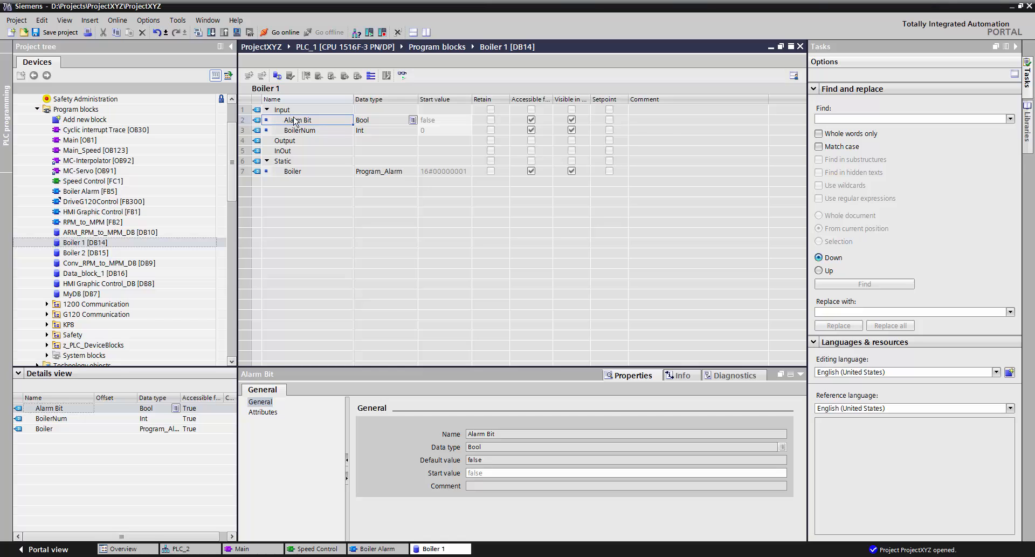
mouse_move(284, 173)
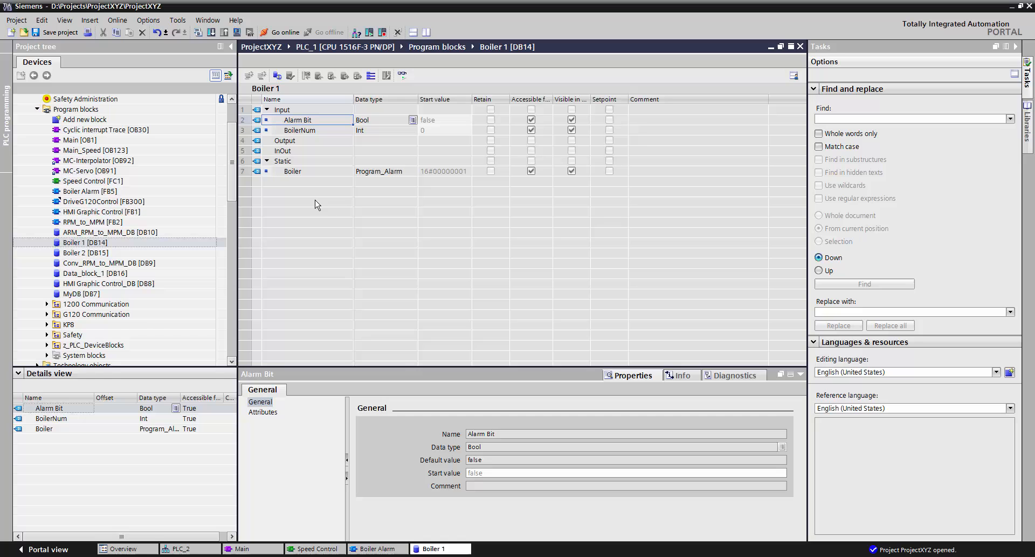
mouse_move(292, 180)
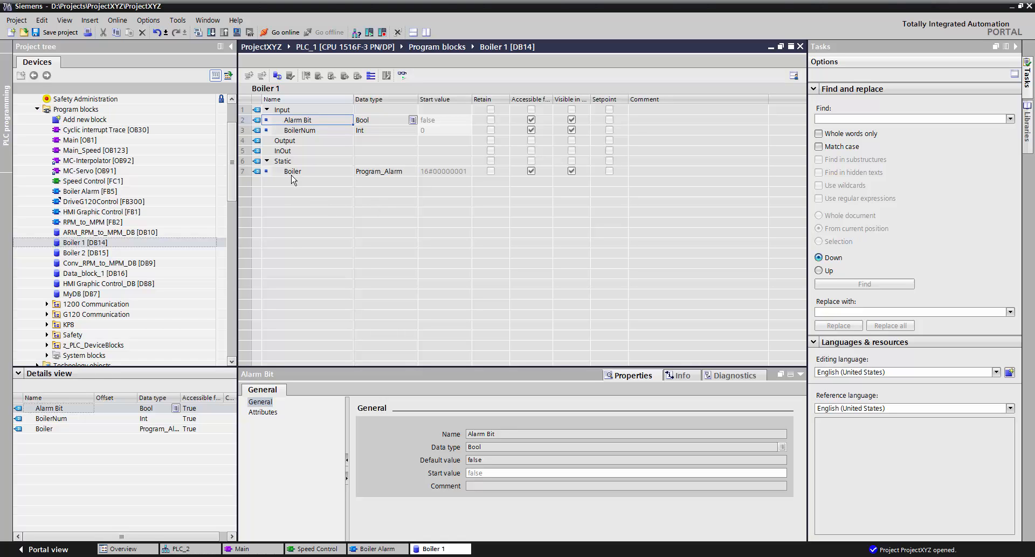
mouse_move(293, 252)
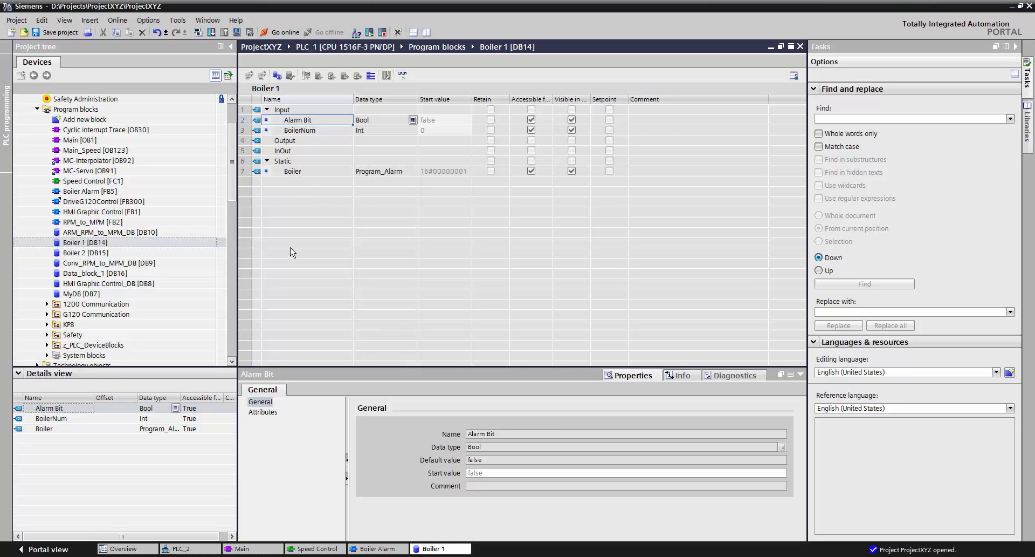
mouse_move(281, 275)
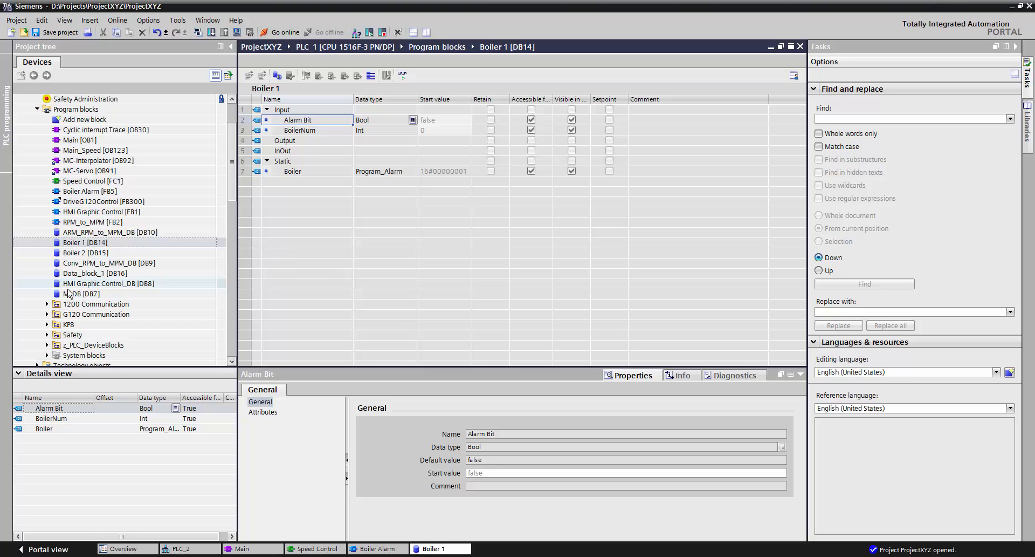
Open MyDB [DB7] to review MyInt, MyDInt, MyReal and its two arrays
double_click(81, 294)
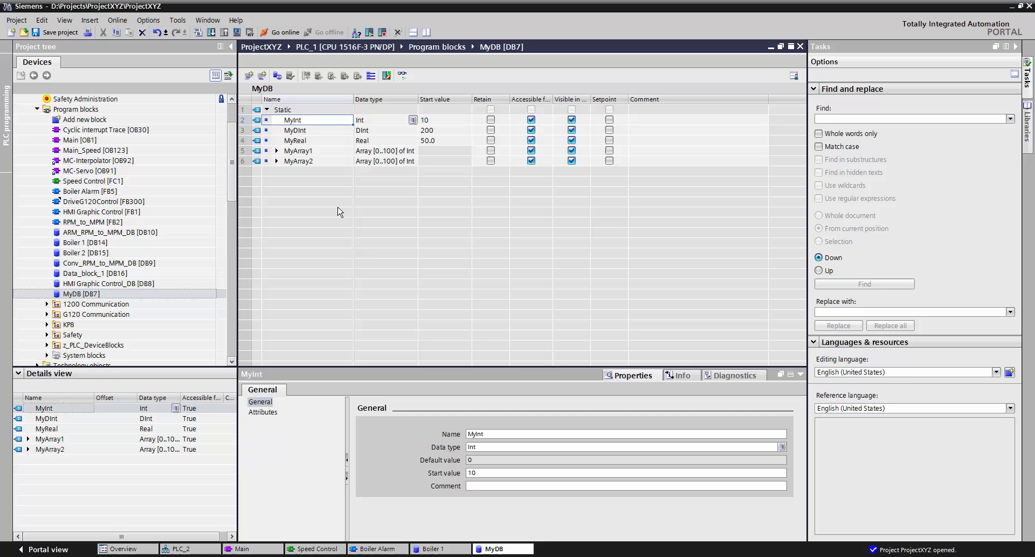
mouse_move(287, 171)
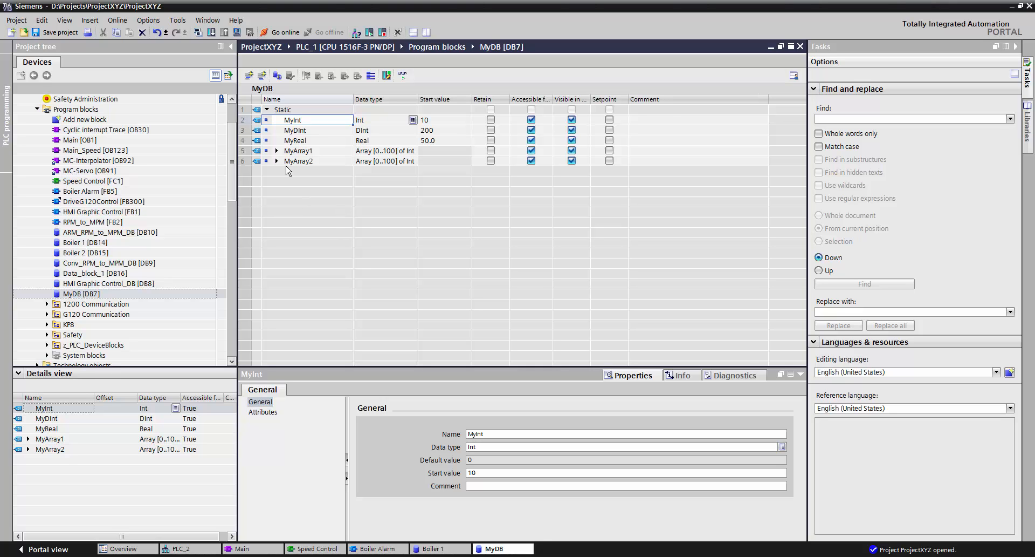
mouse_move(332, 230)
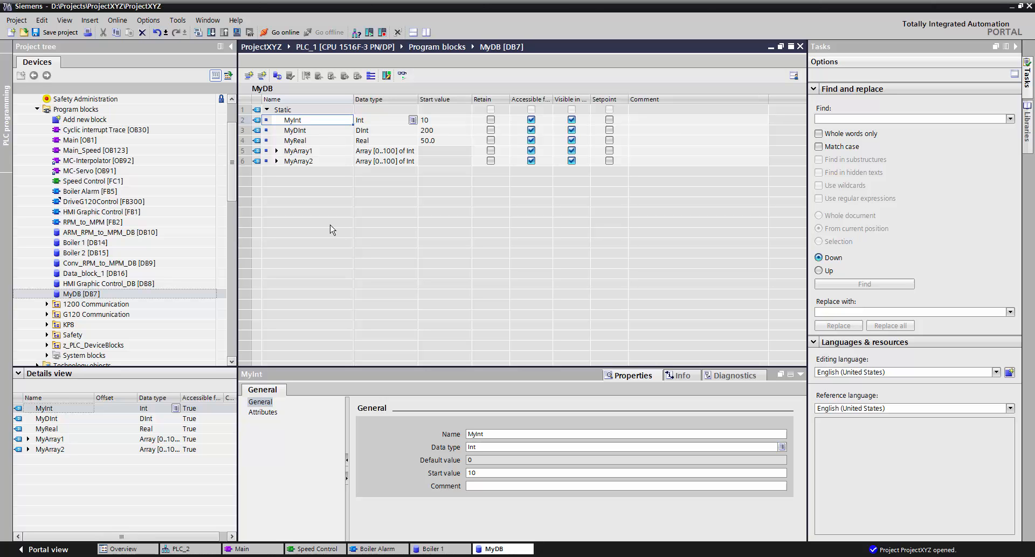
scroll(down, 3)
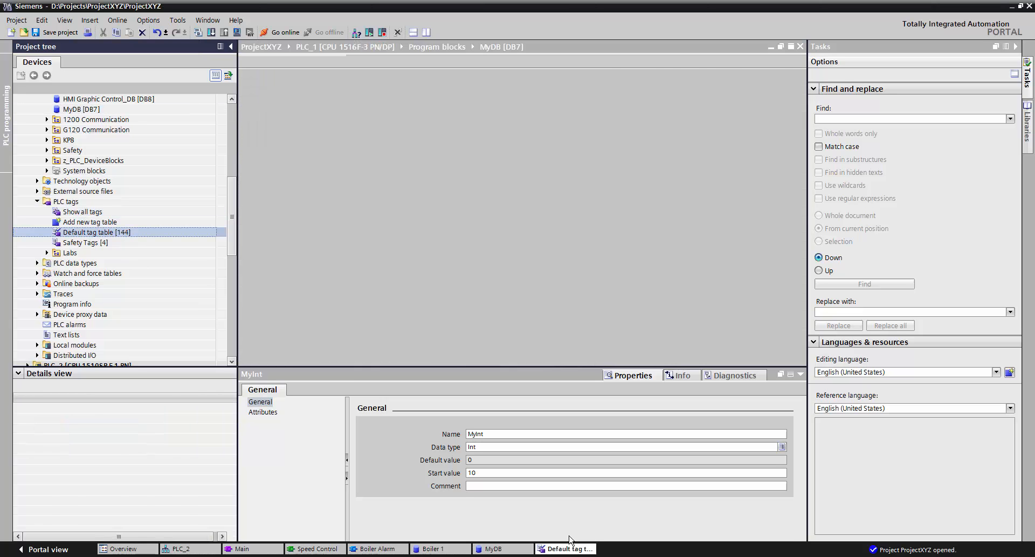
Open Default tag table [144] and scroll through its system, clock and I/O tags
double_click(96, 232)
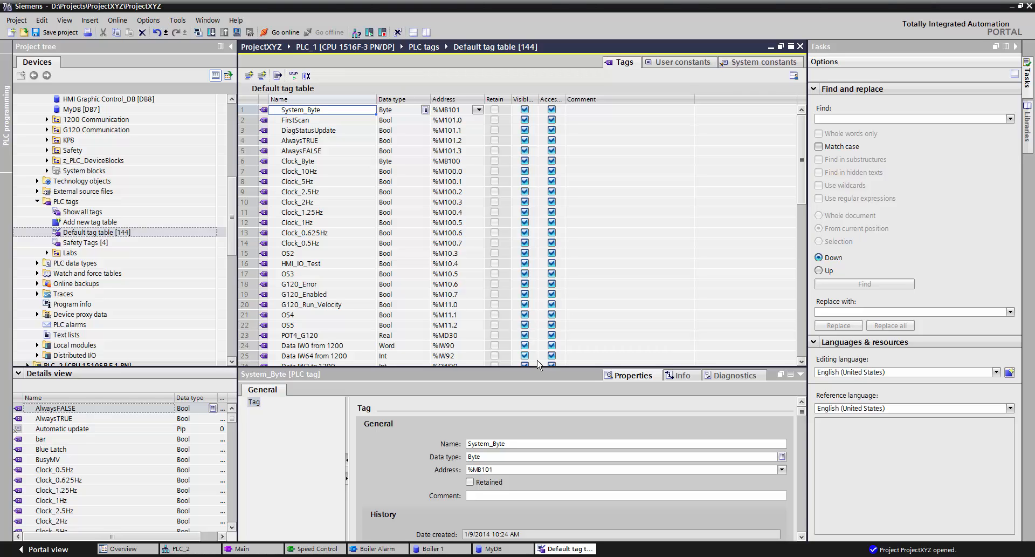
scroll(down, 3)
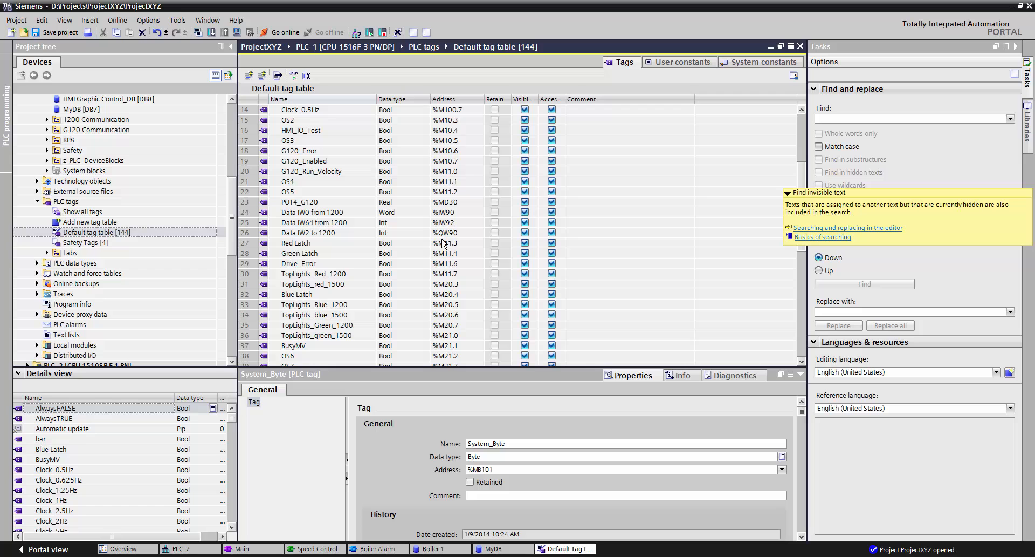
mouse_move(730, 251)
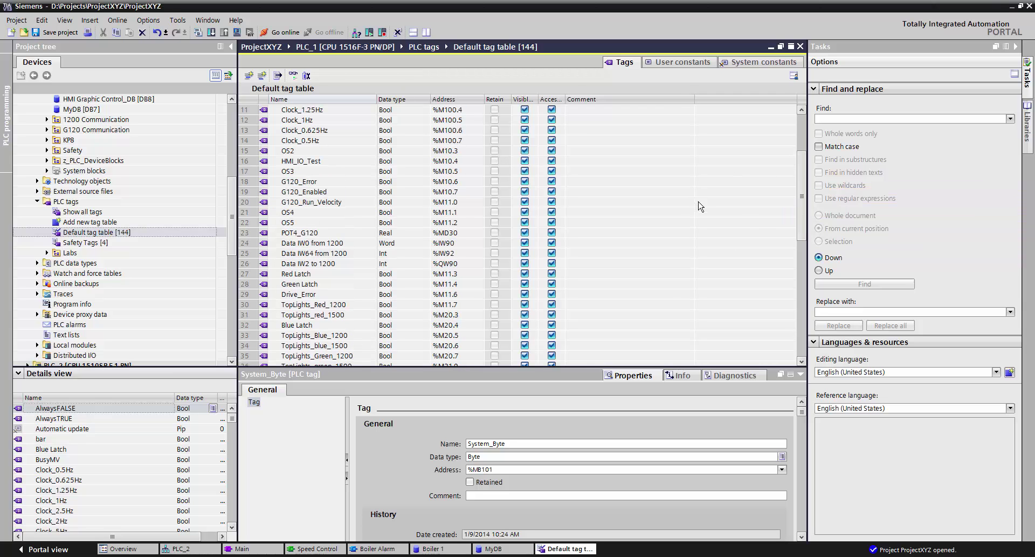
mouse_move(666, 297)
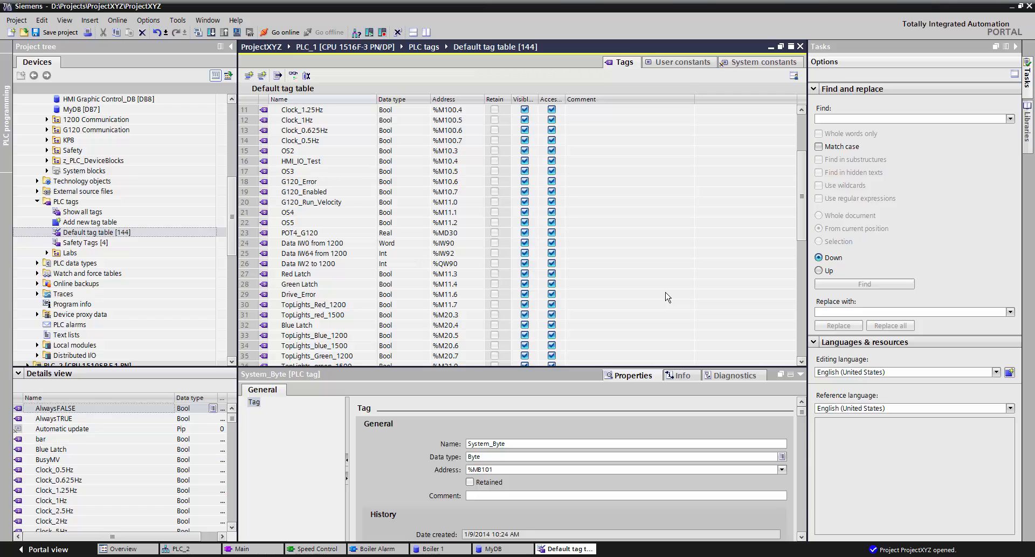
mouse_move(682, 290)
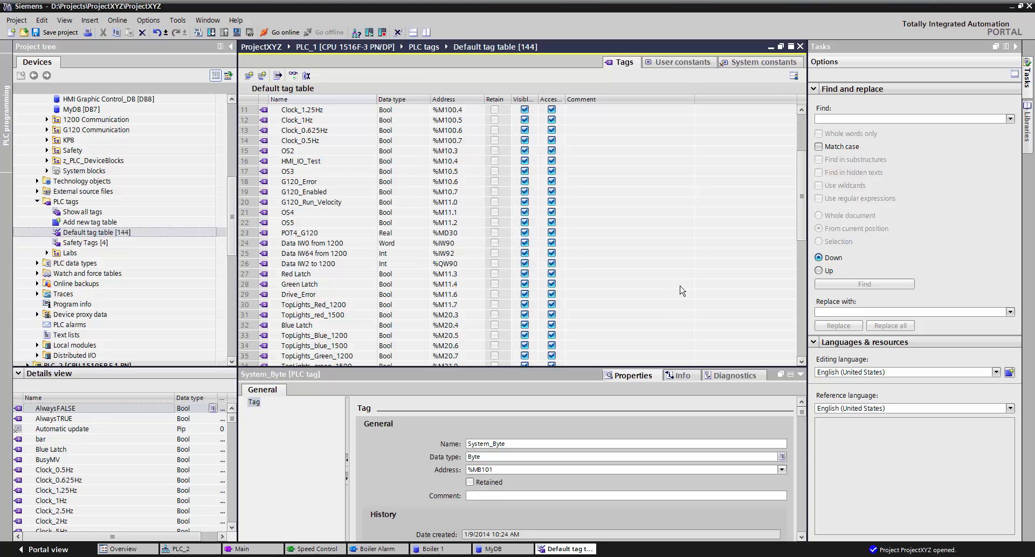
mouse_move(442, 141)
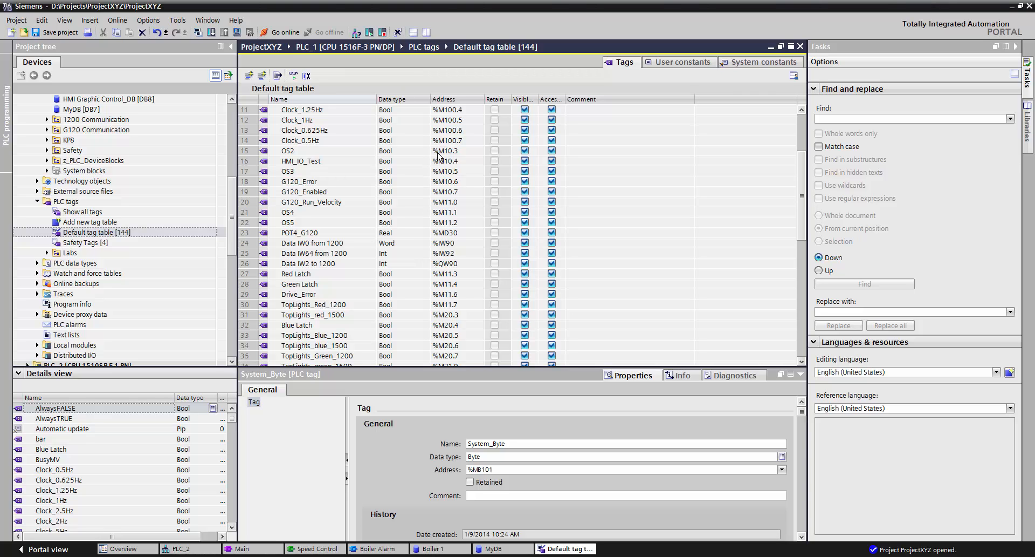
mouse_move(416, 242)
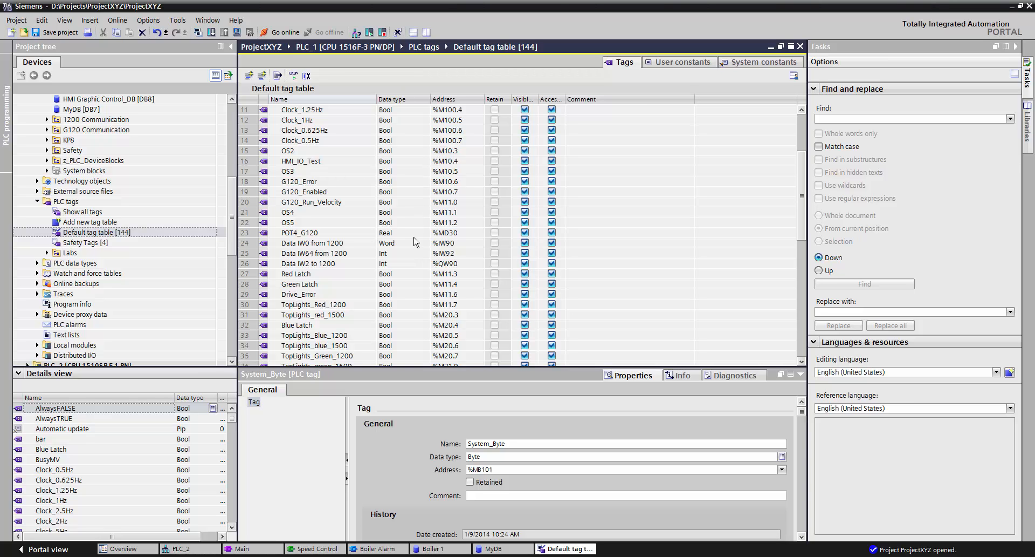
mouse_move(273, 256)
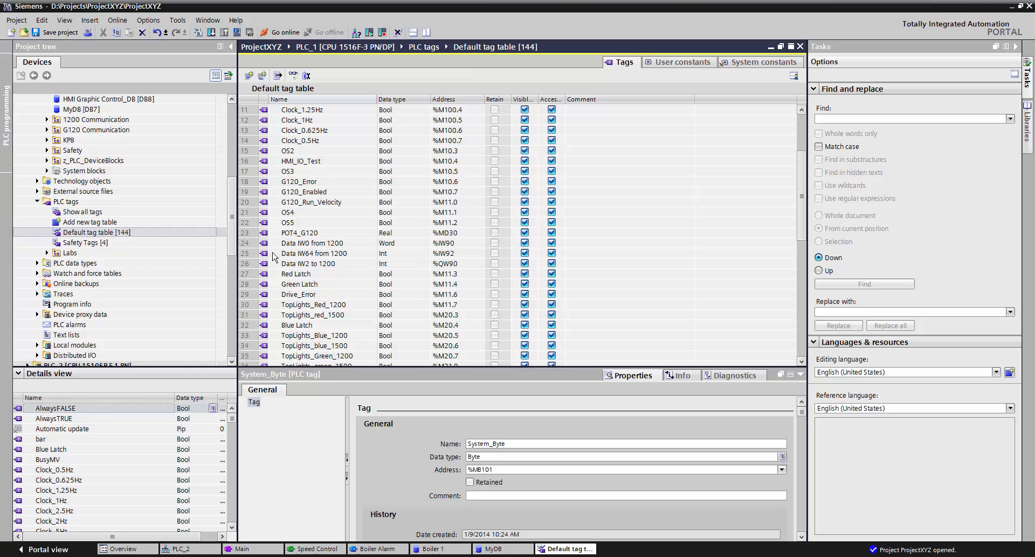
mouse_move(270, 236)
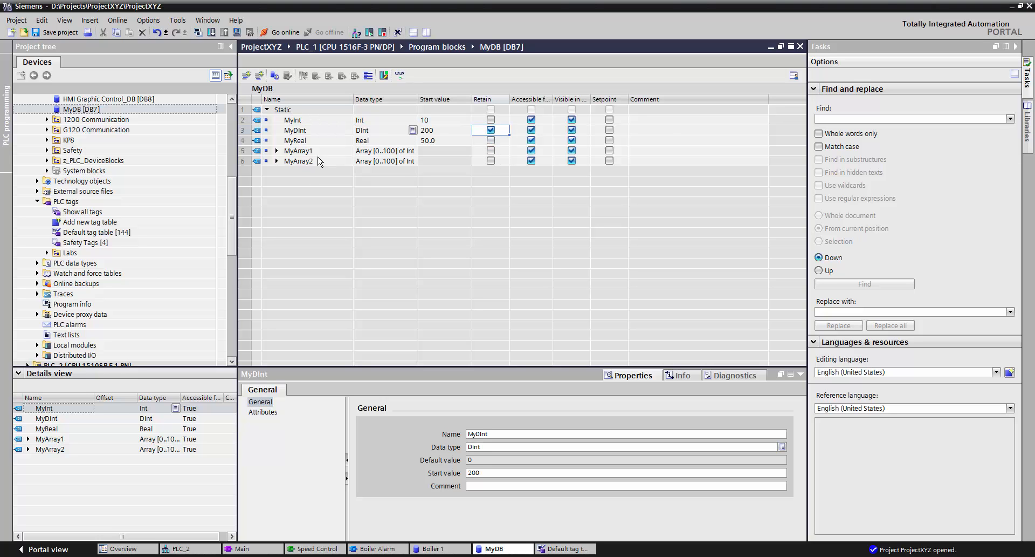
Expand and collapse MyArray1 to check element start values, then return to the Default tag table
click(277, 150)
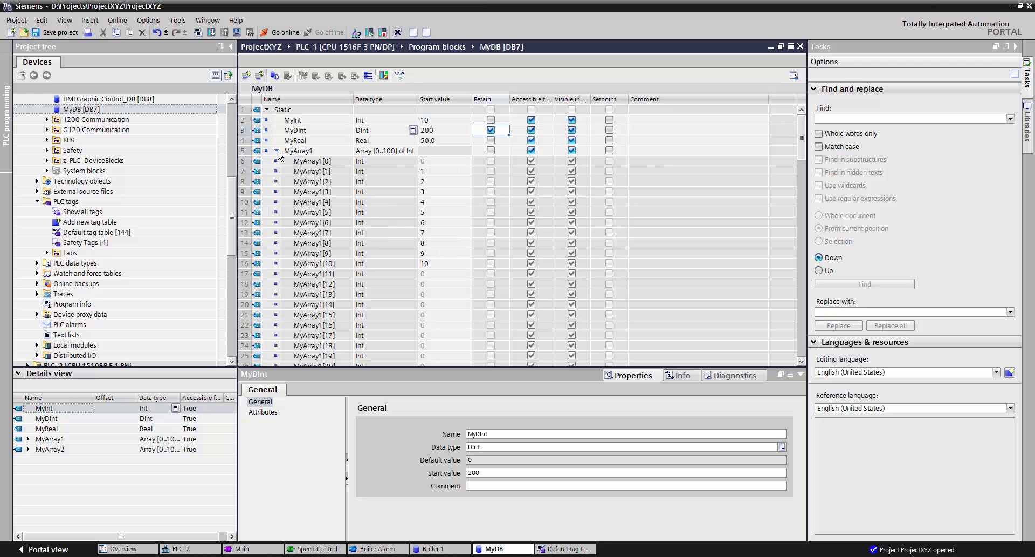
click(276, 150)
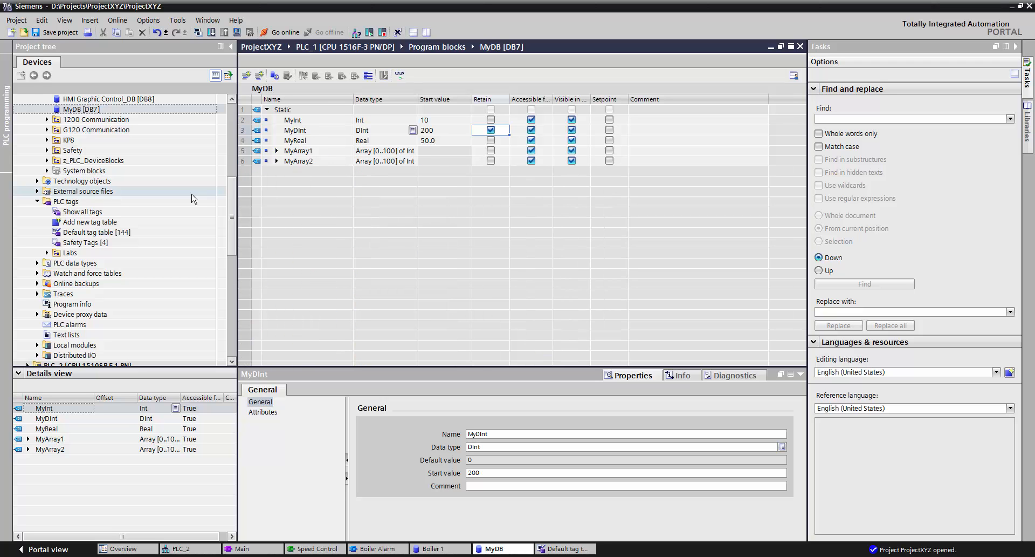
double_click(97, 232)
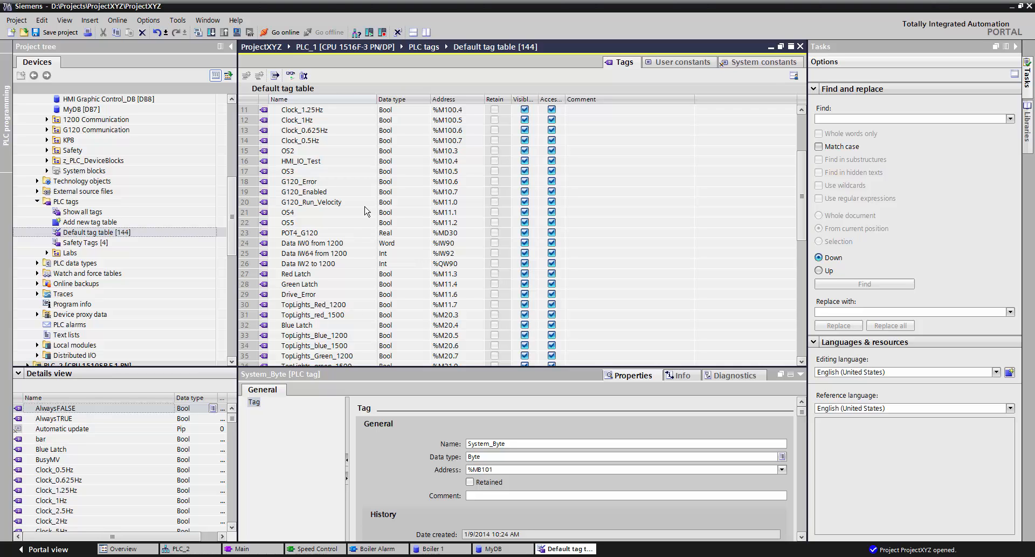
mouse_move(416, 179)
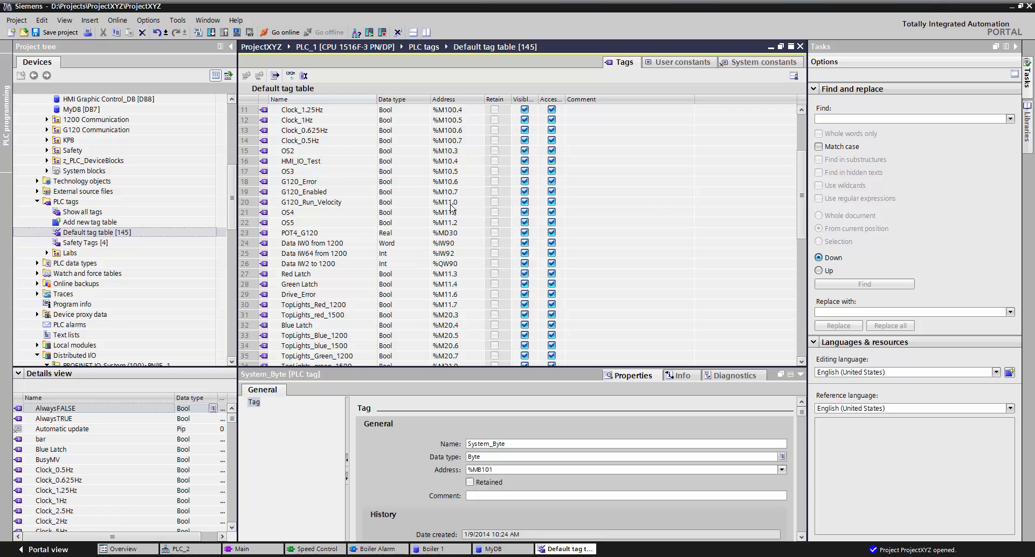
mouse_move(406, 176)
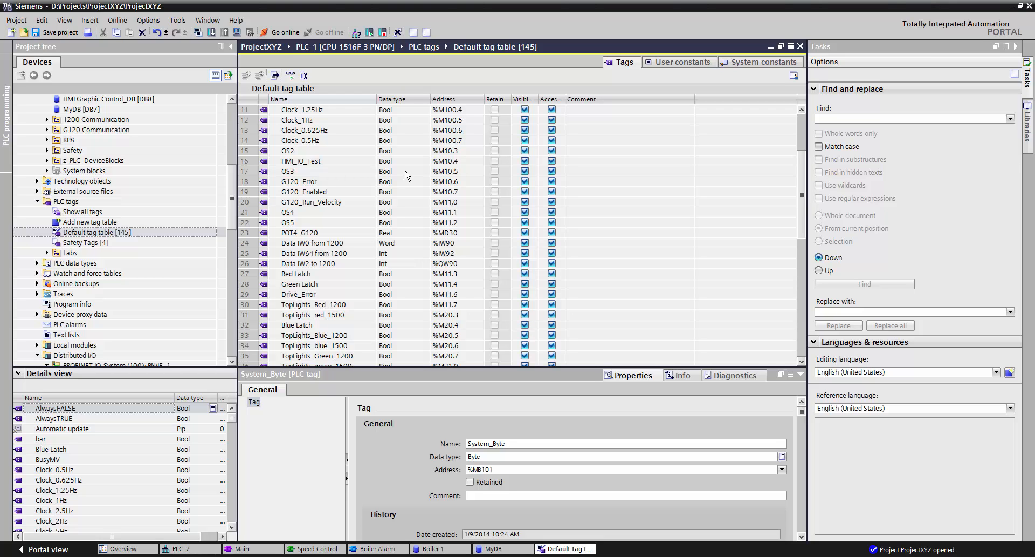
click(303, 75)
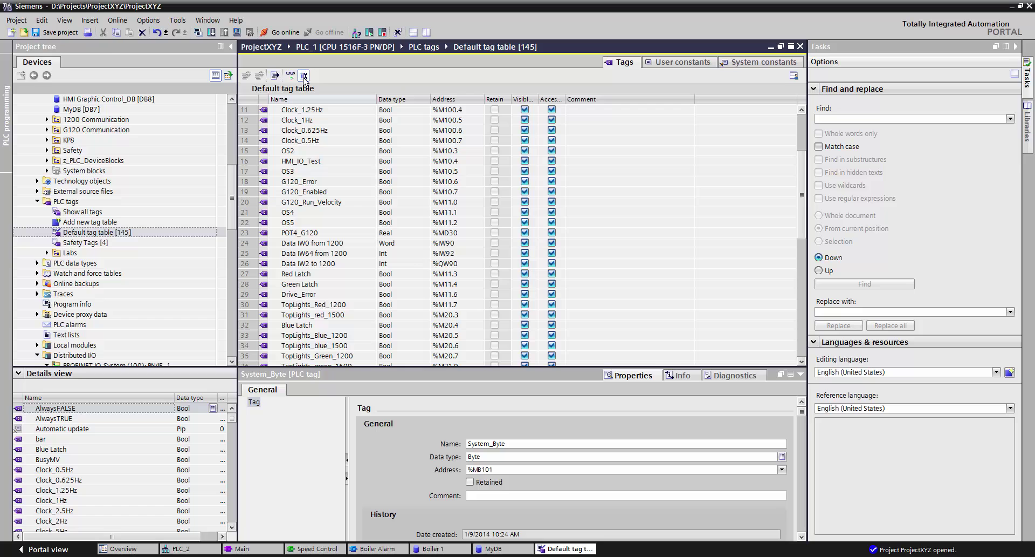
Set retain memory to 20 memory bytes starting at MB0
click(304, 76)
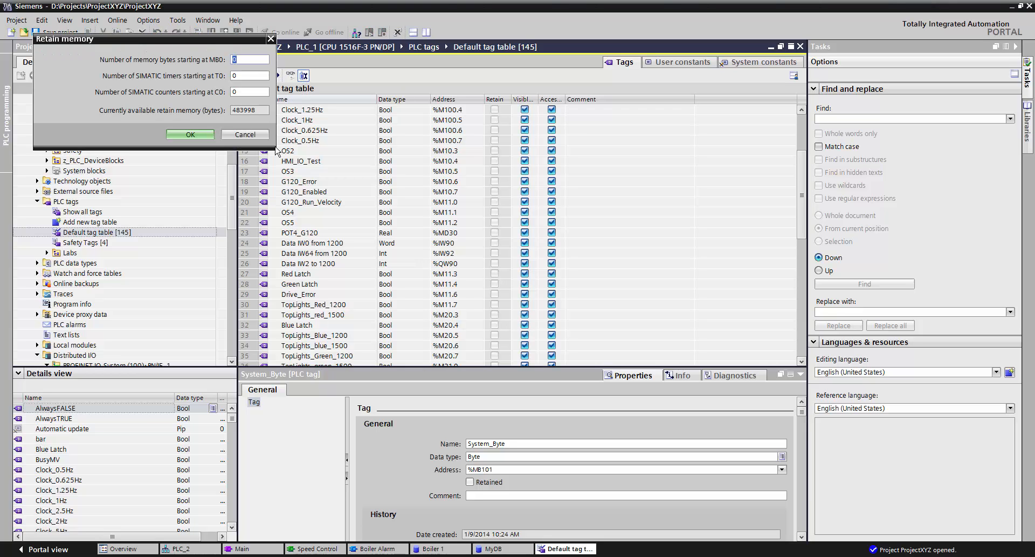
mouse_move(414, 202)
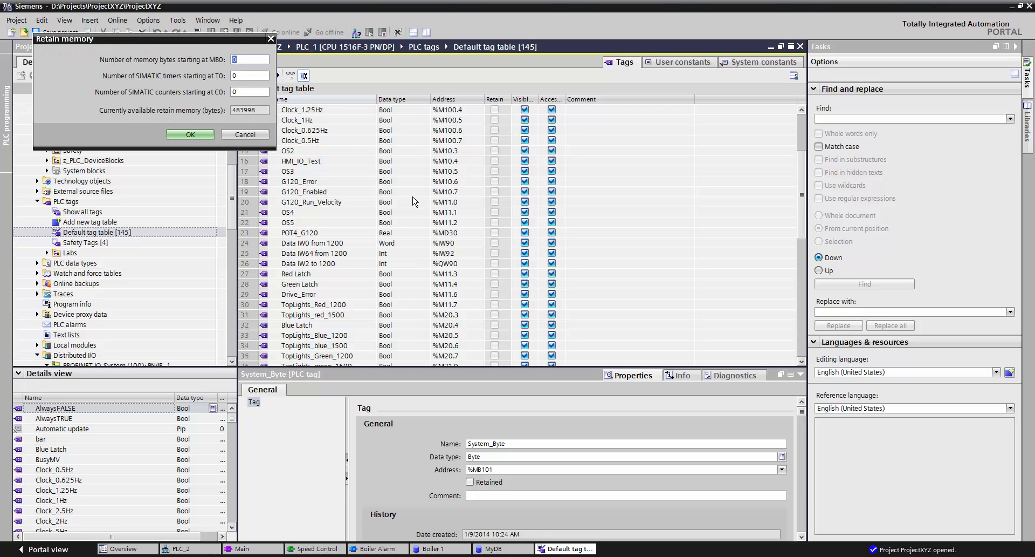
mouse_move(209, 97)
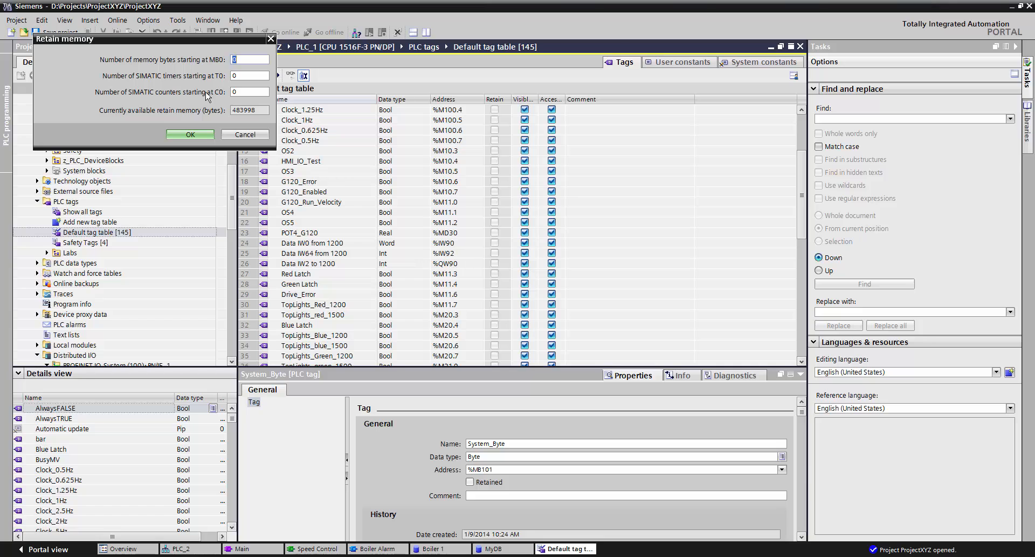
mouse_move(306, 73)
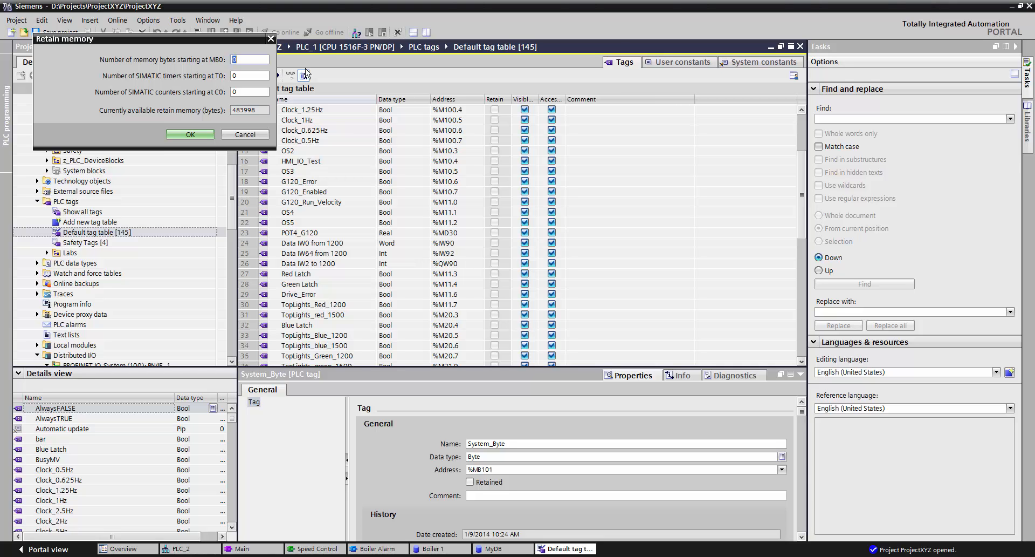
text(20)
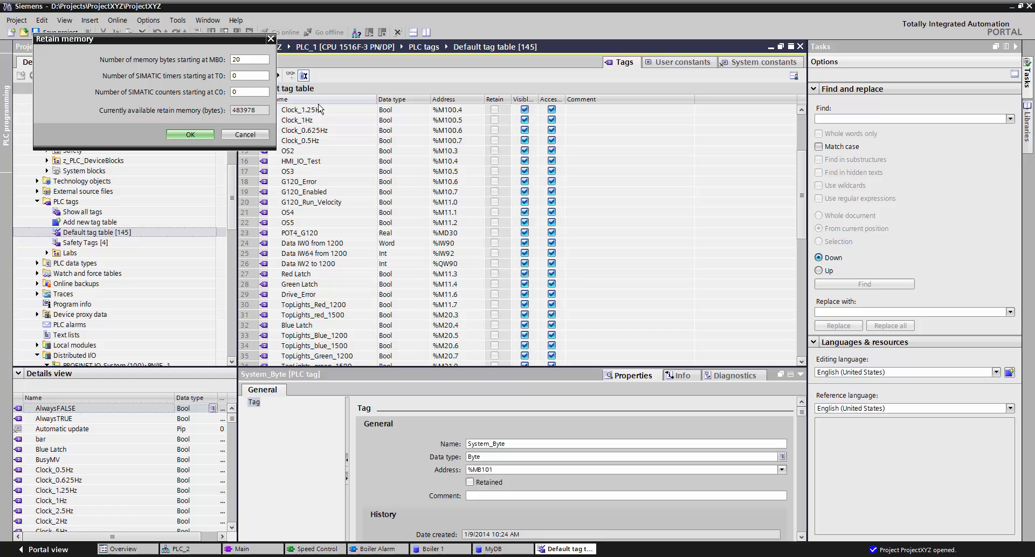
click(190, 134)
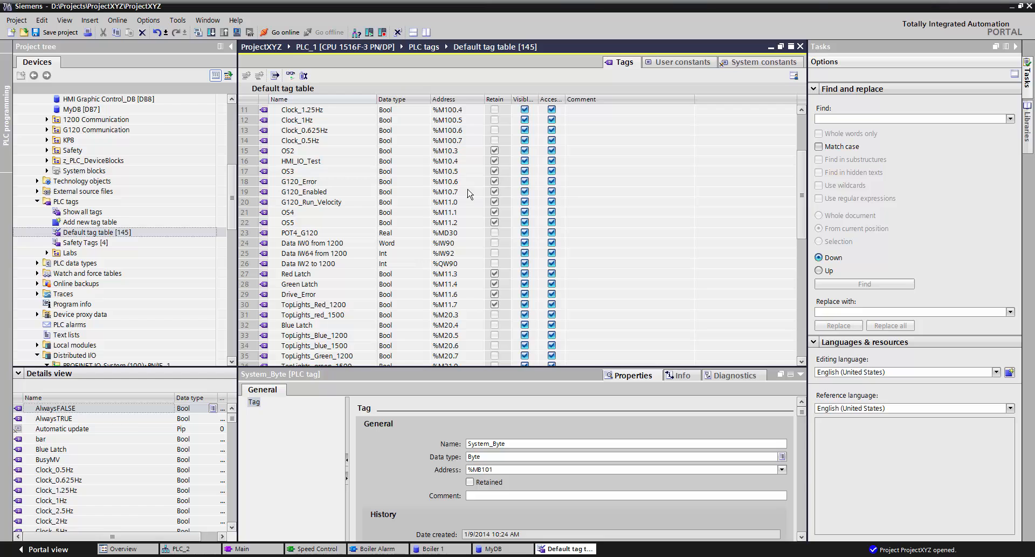
mouse_move(453, 330)
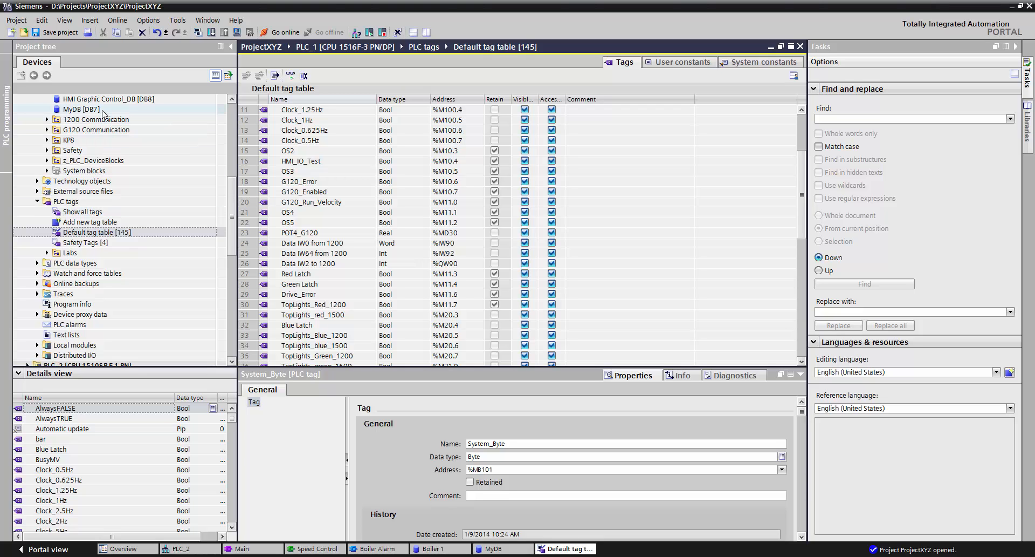
Open the MyDB [DB7] data block to view its static tags and retain settings
double_click(82, 109)
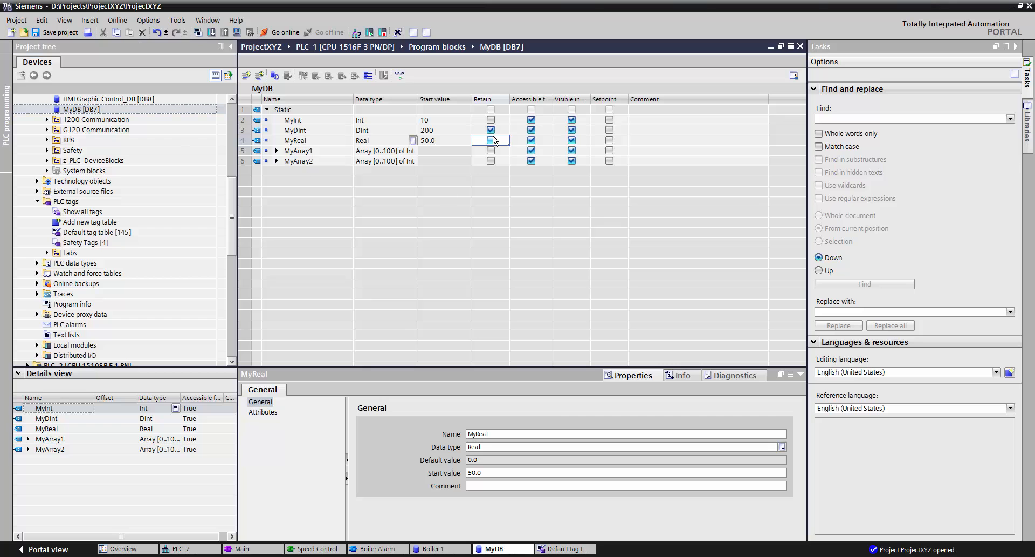
click(491, 140)
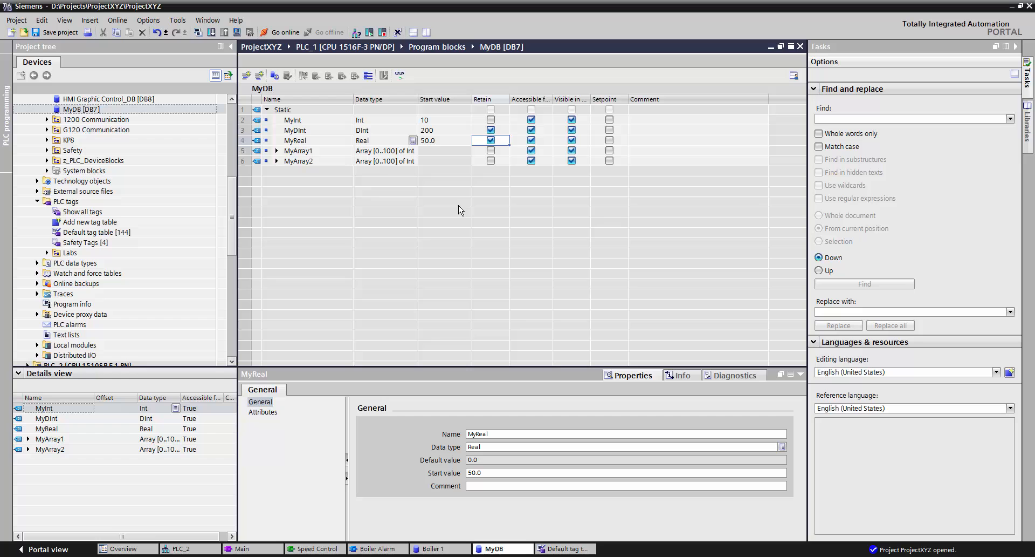
mouse_move(444, 152)
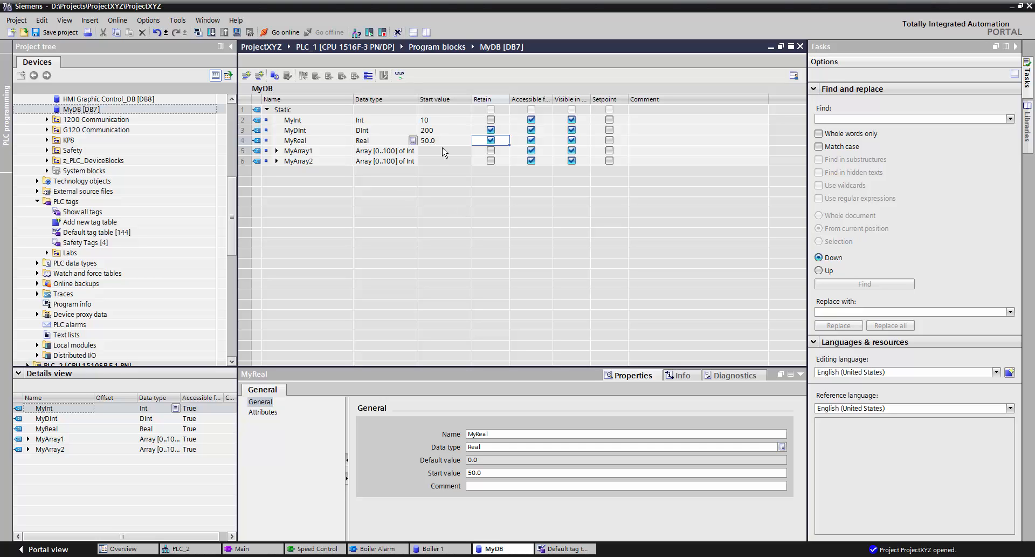
mouse_move(440, 121)
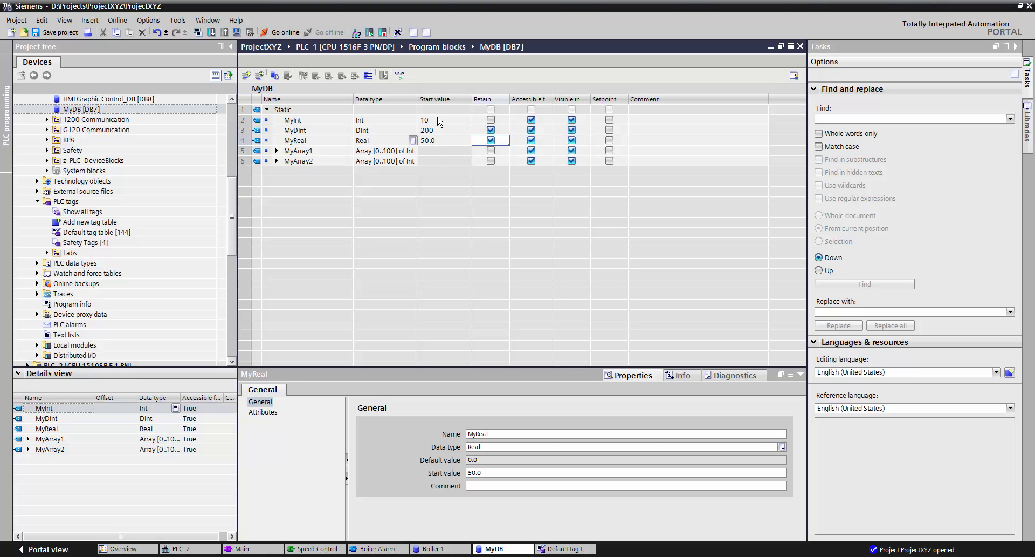
mouse_move(456, 221)
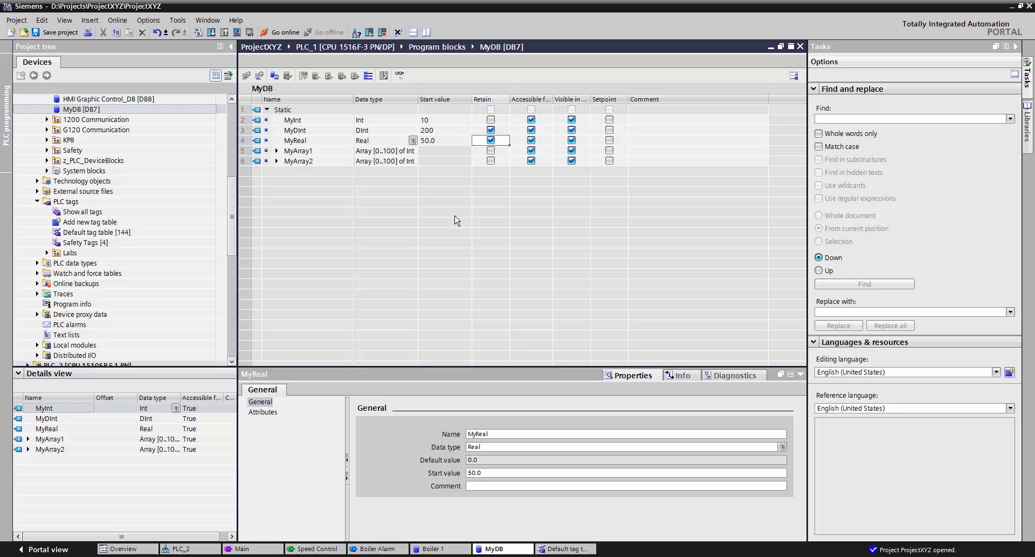
mouse_move(445, 130)
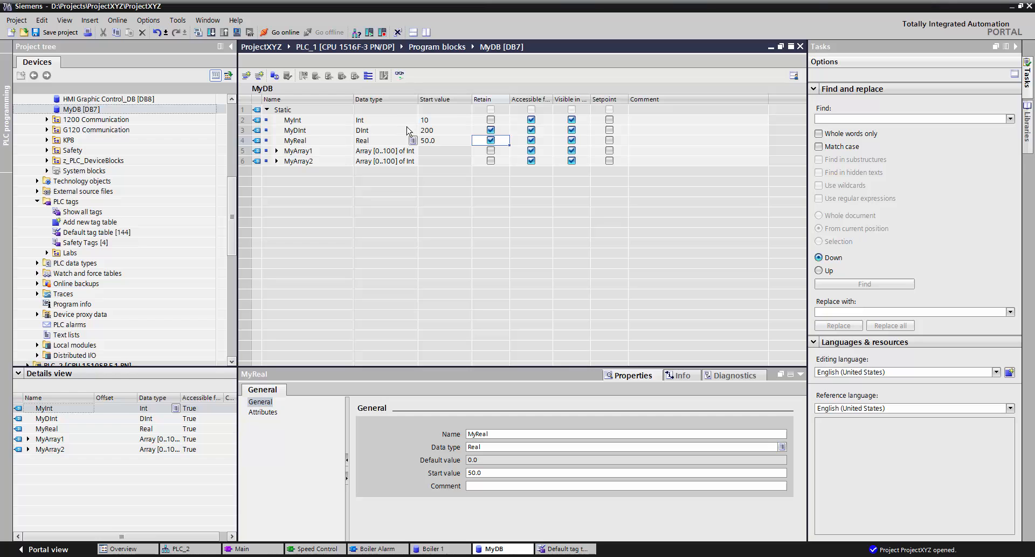
mouse_move(450, 124)
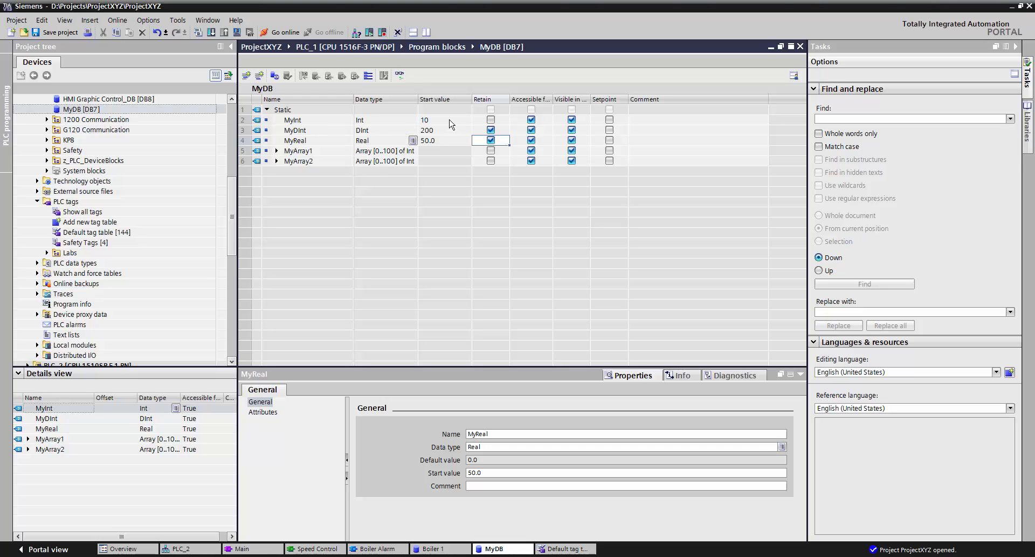
mouse_move(436, 124)
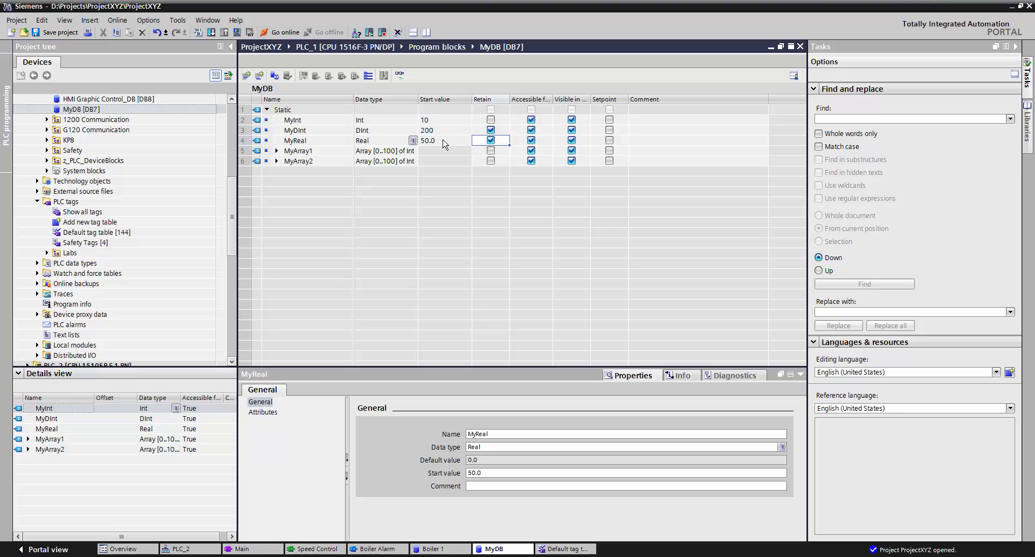
mouse_move(449, 142)
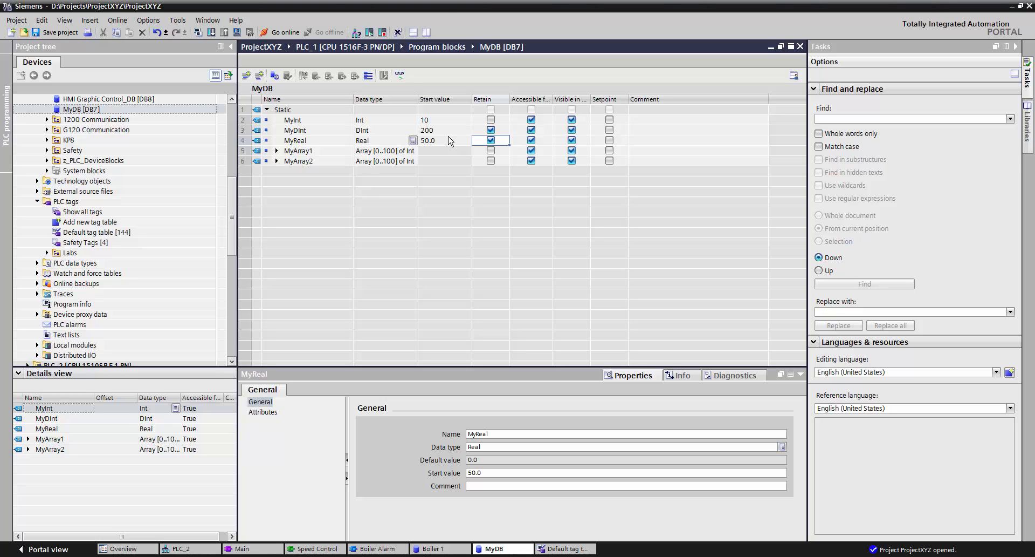
mouse_move(362, 213)
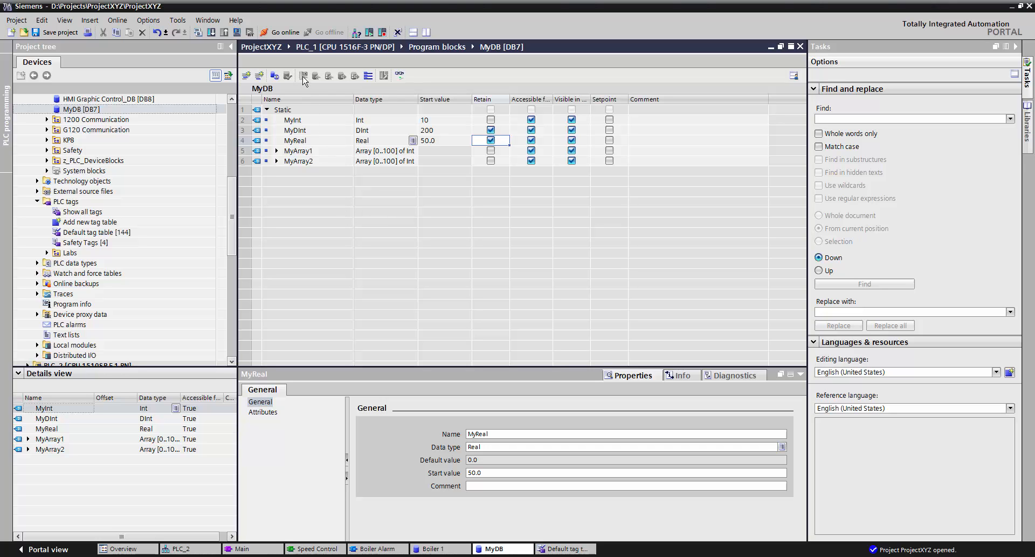
mouse_move(462, 142)
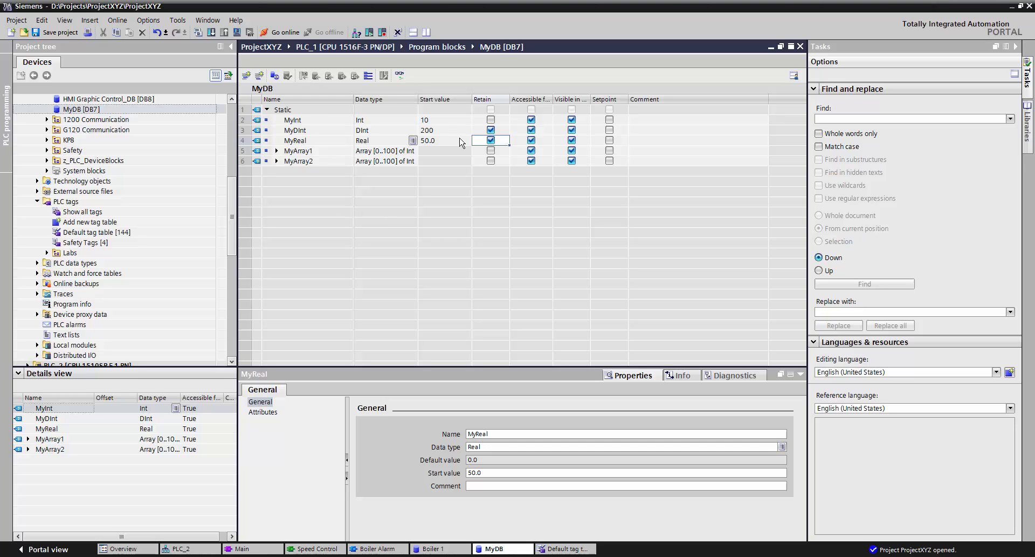
mouse_move(453, 233)
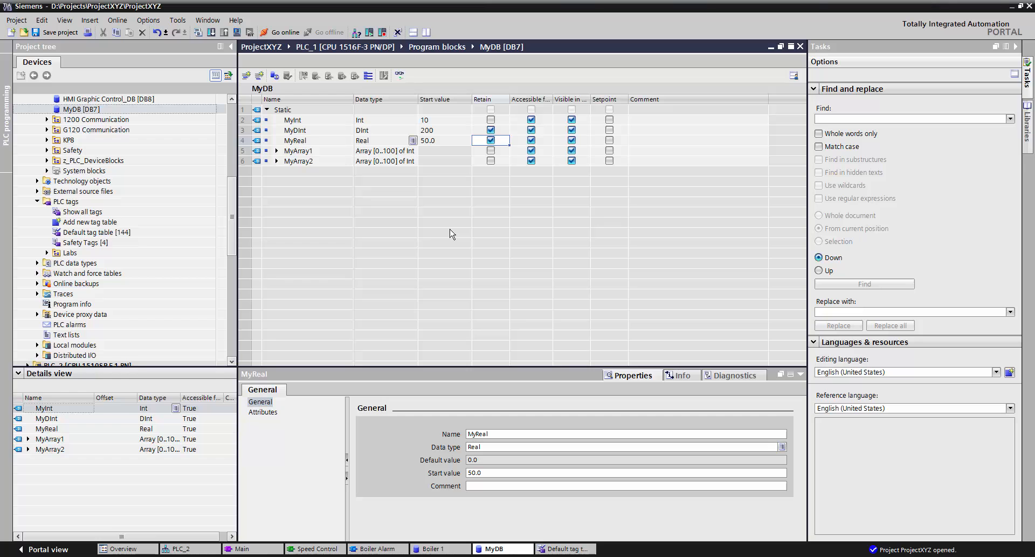
mouse_move(484, 124)
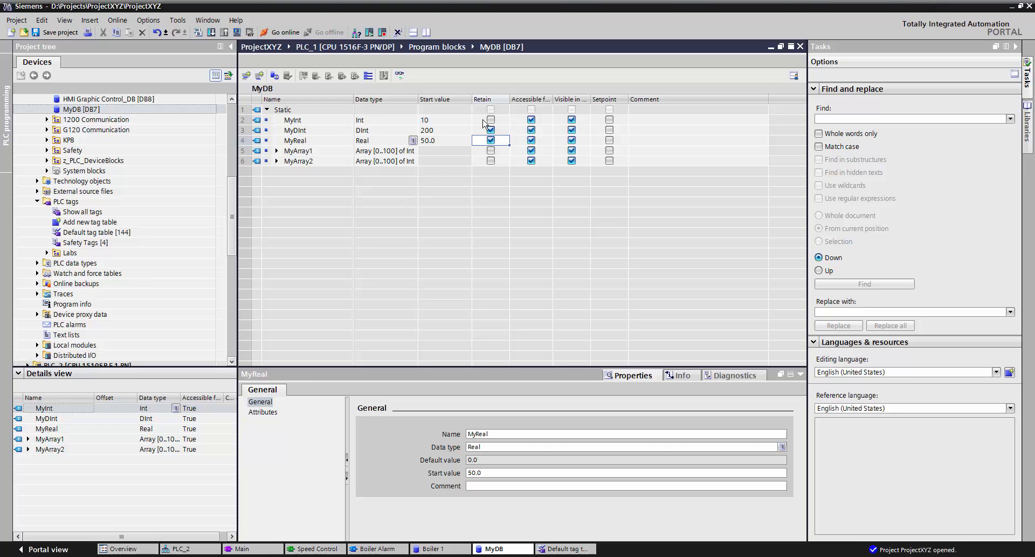
click(491, 130)
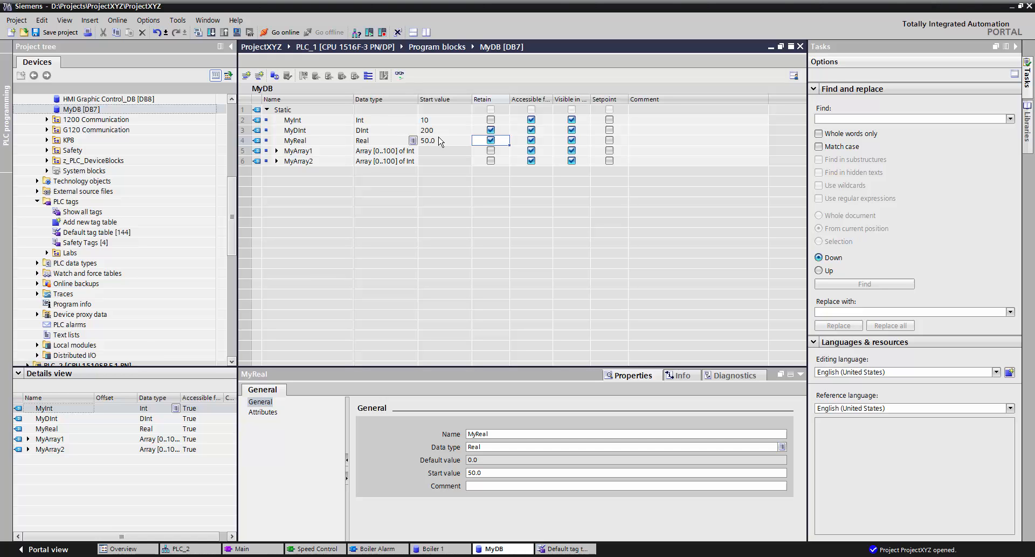
mouse_move(671, 200)
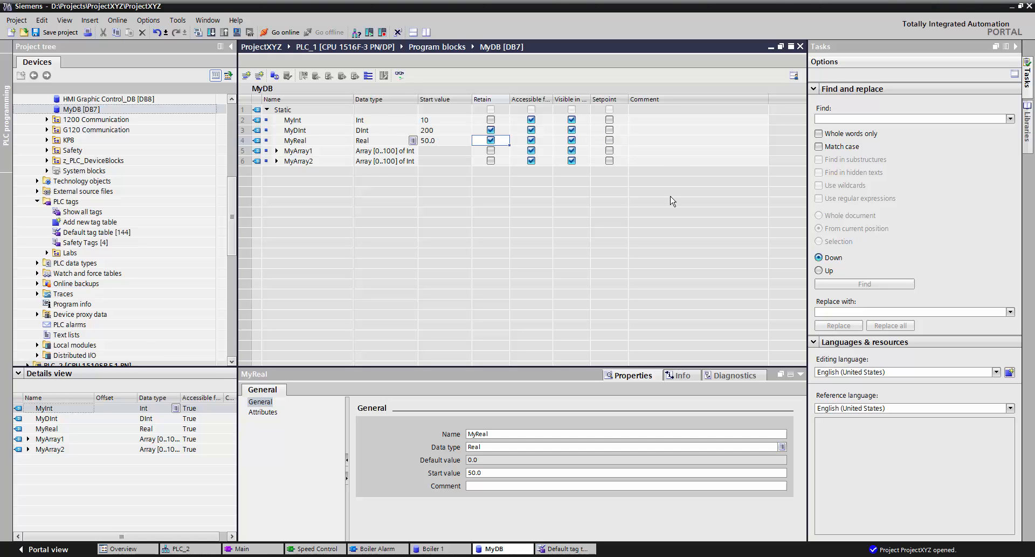
mouse_move(329, 131)
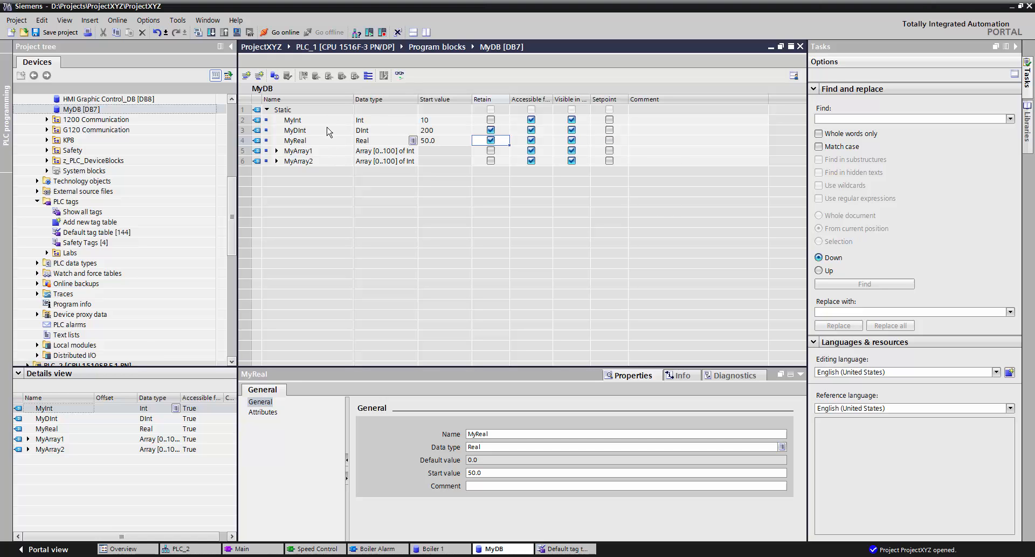